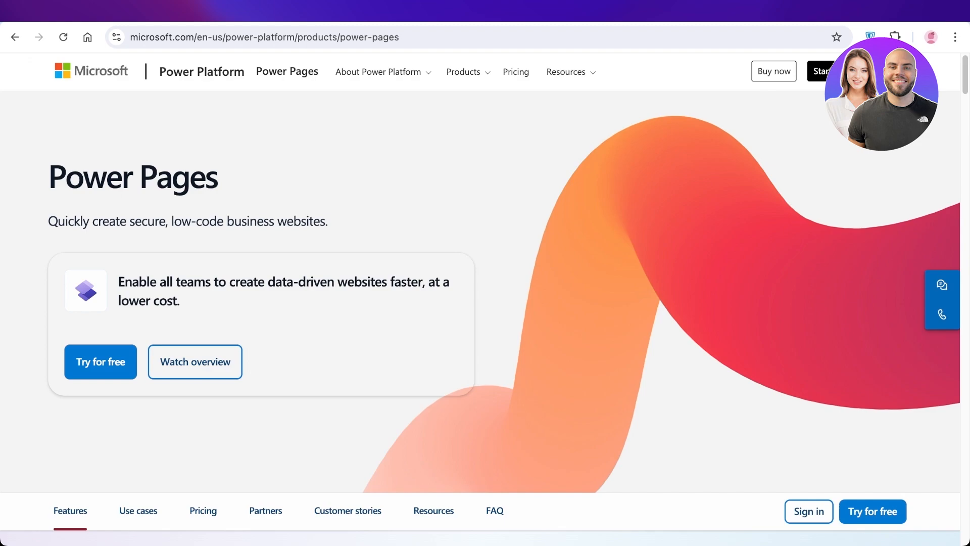
- Open the free-trial sign-up, confirm the email and accept the sign-up terms
scroll("down", 3)
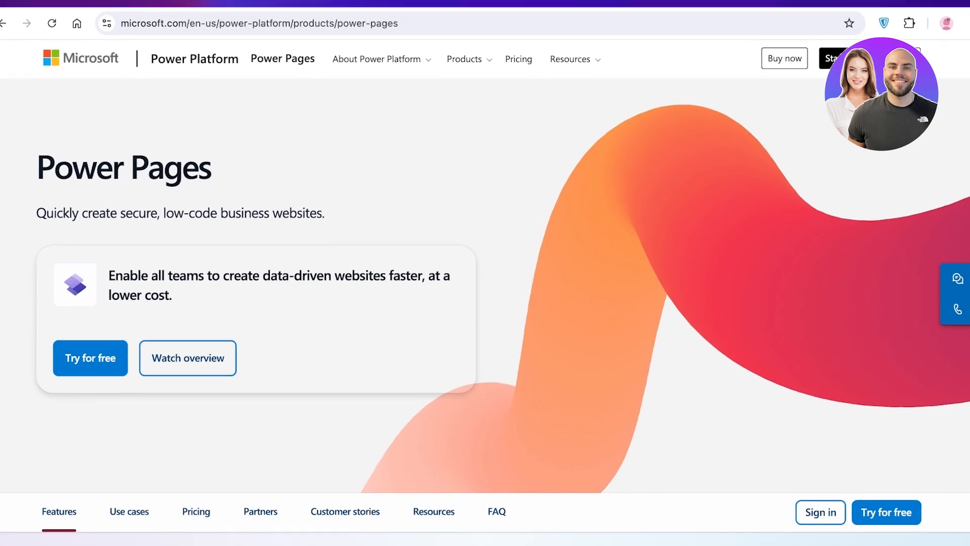
left_click(90, 357)
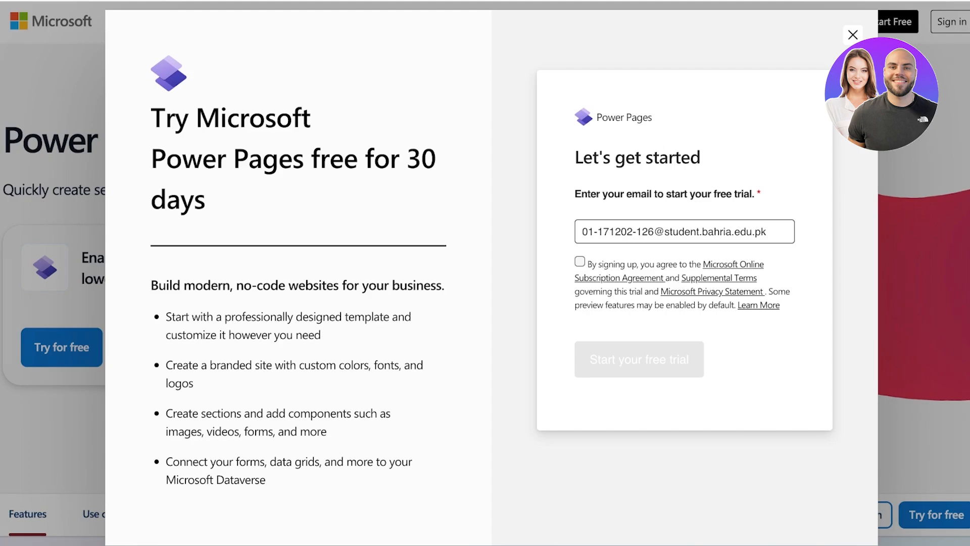
left_click(683, 232)
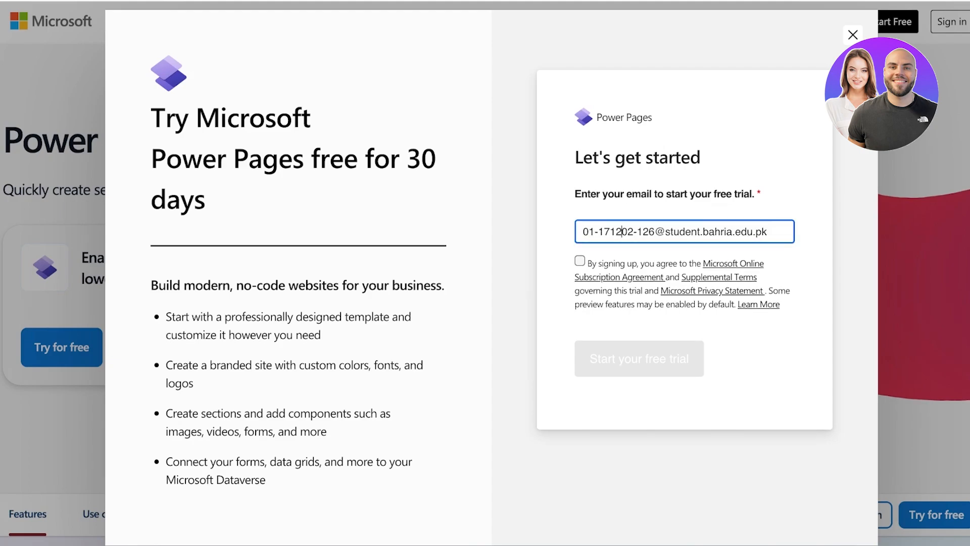
left_click(579, 261)
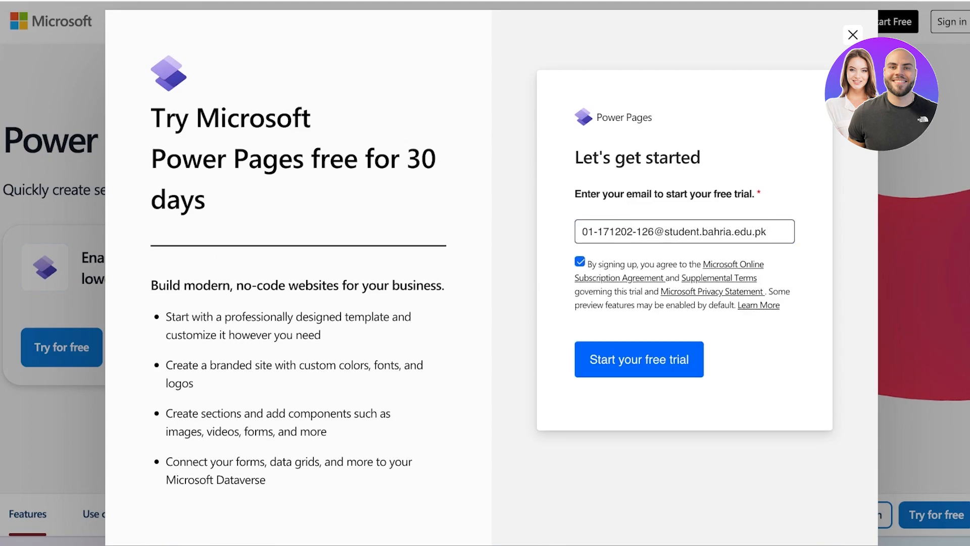
- Submit the free-trial request, retrying once after reopening the sign-up
left_click(638, 359)
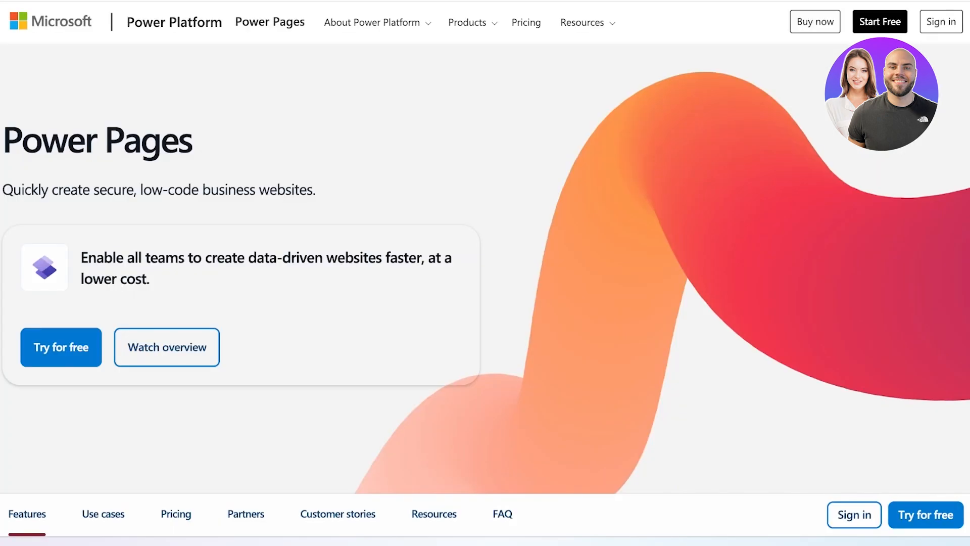
left_click(61, 347)
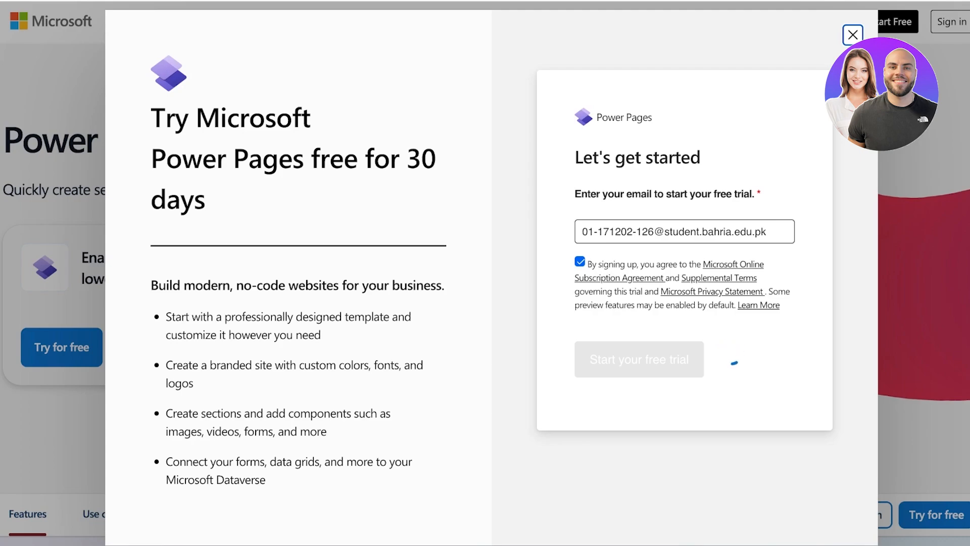
left_click(640, 359)
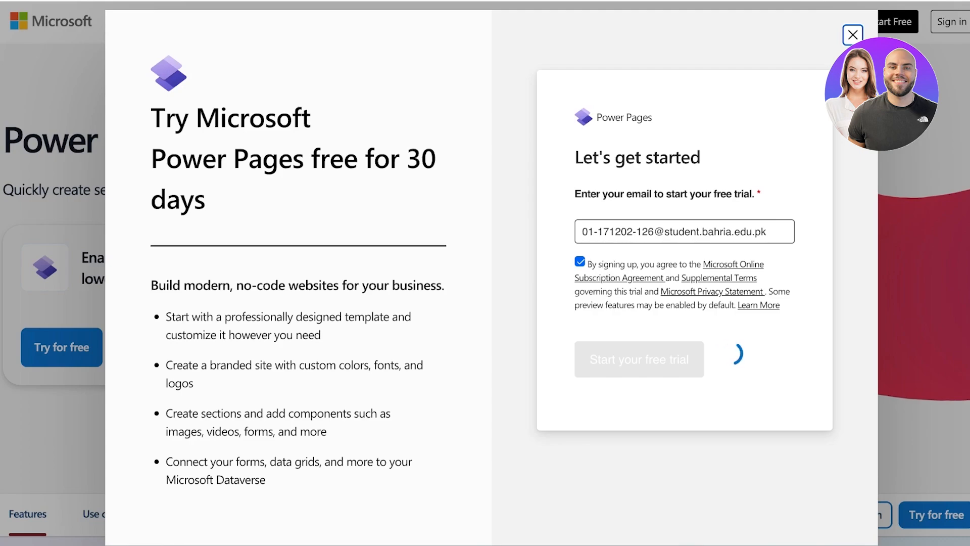
- Enter last name 'davis', choose Pakistan as the country, and submit the details
left_click(639, 360)
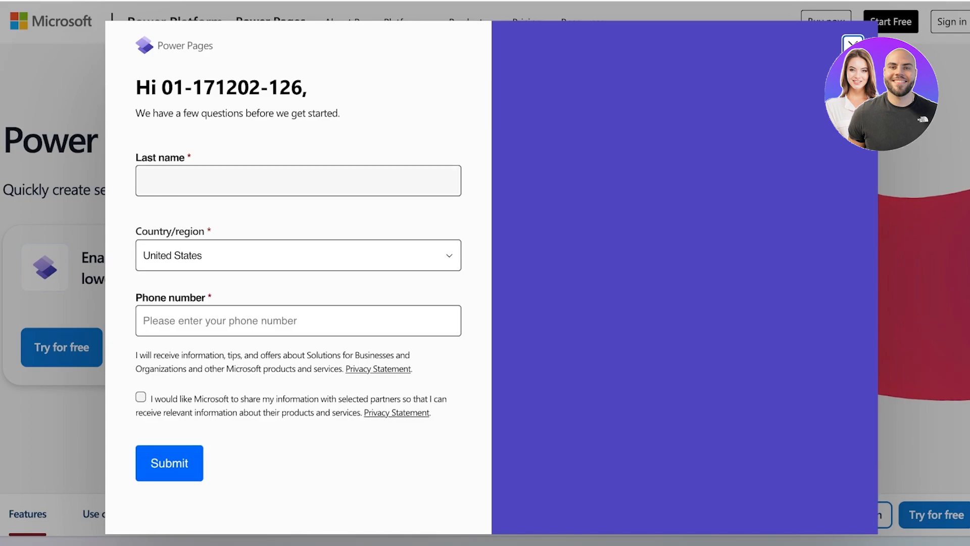
left_click(298, 181)
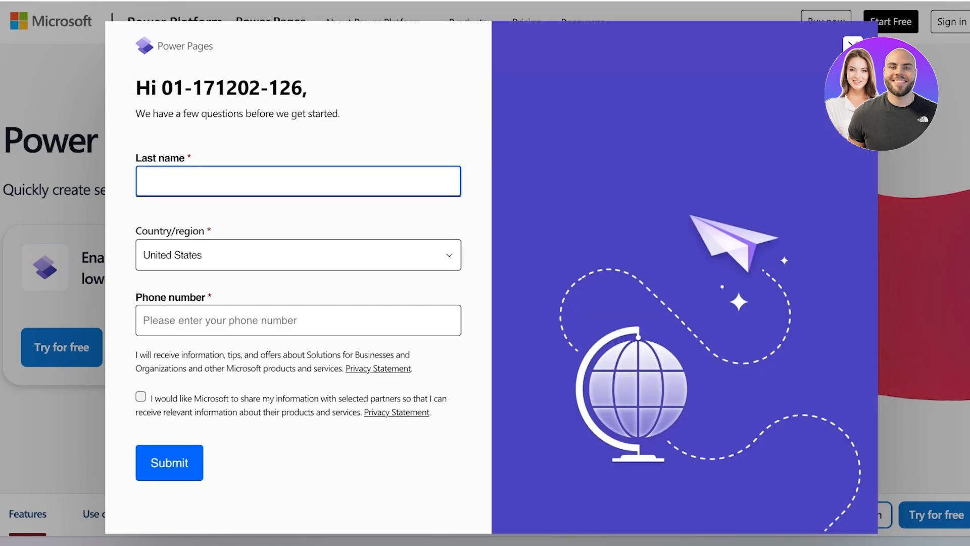
left_click(298, 181)
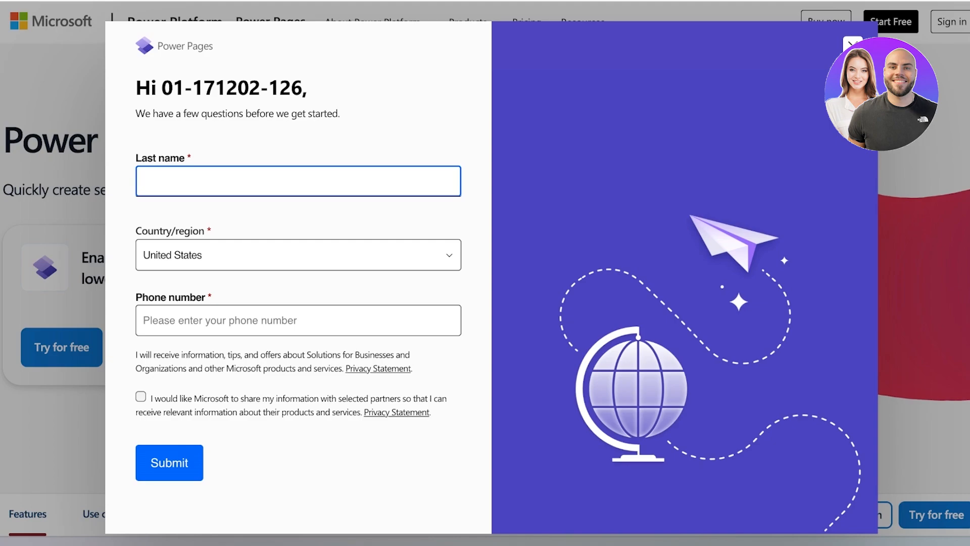
type("davis")
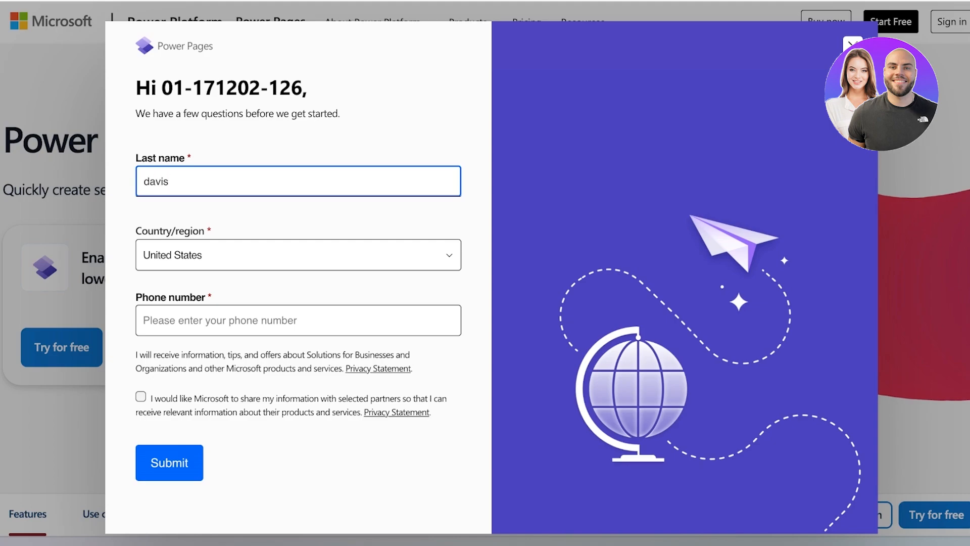
left_click(298, 247)
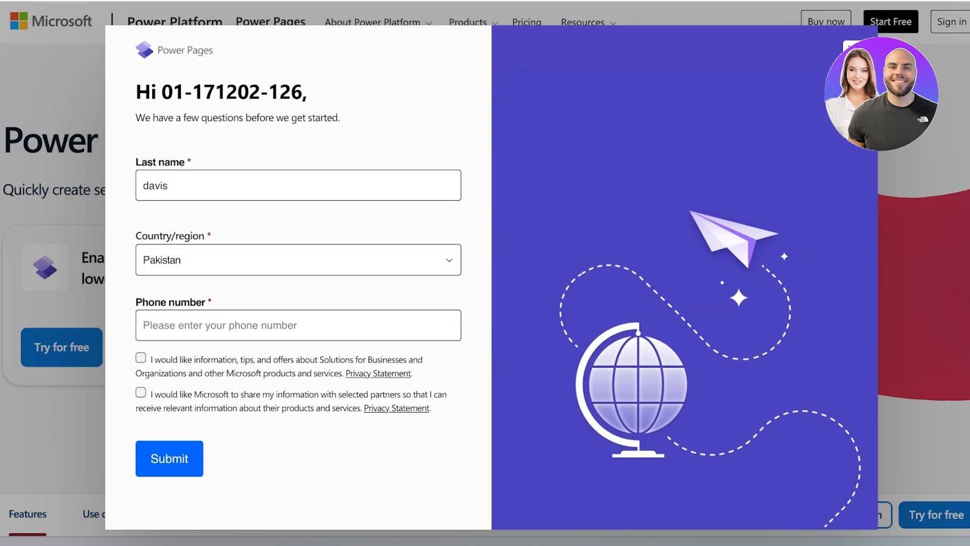
left_click(169, 458)
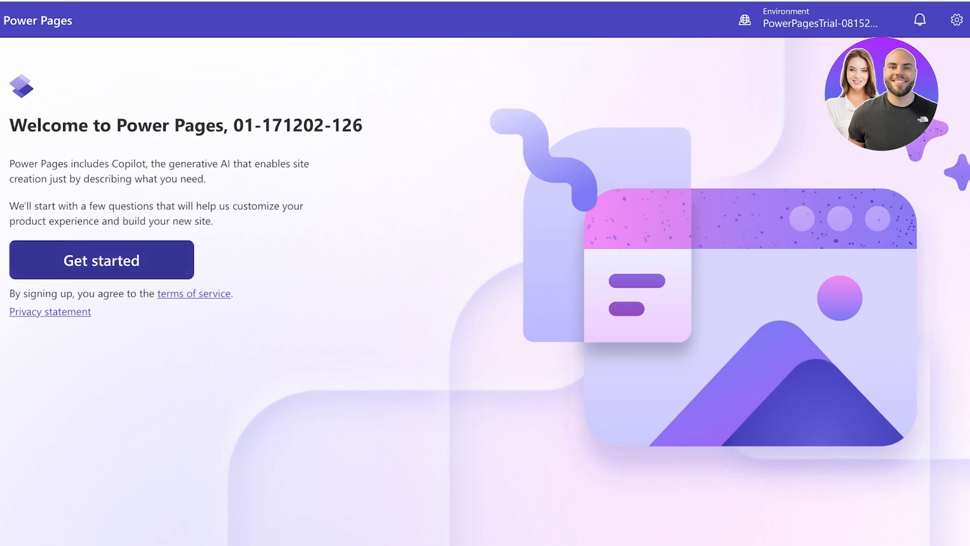
- Get past the Welcome to Power Pages screen to the Copilot site-creation page
left_click(101, 259)
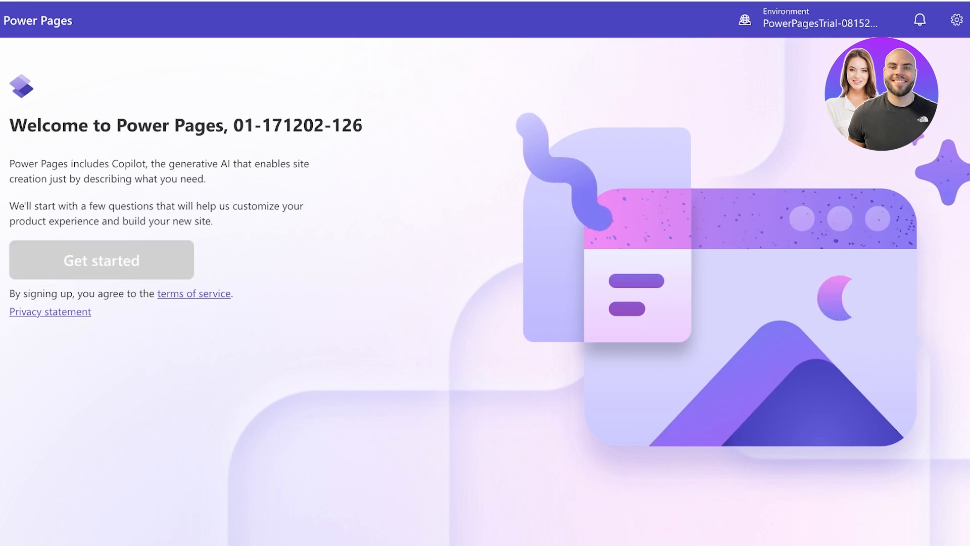
left_click(101, 259)
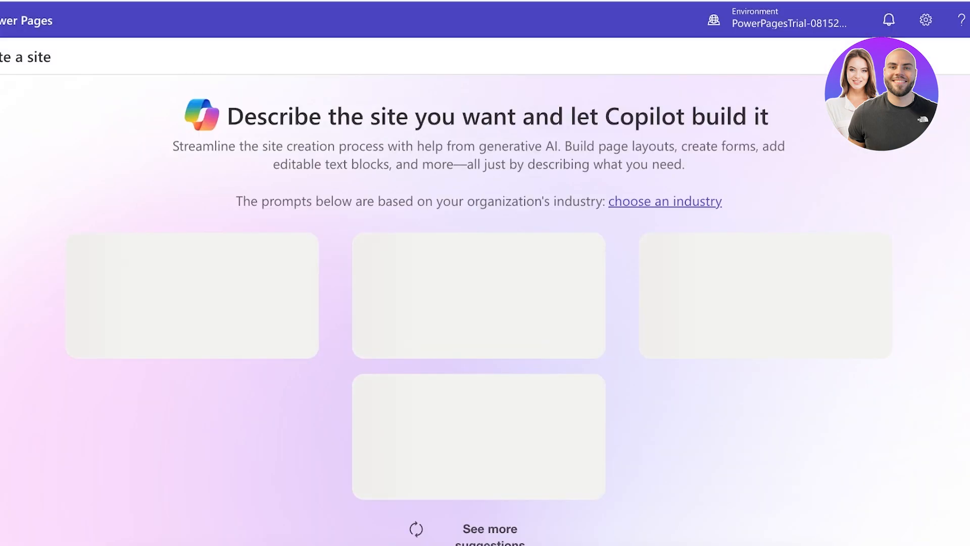
scroll("down", 3)
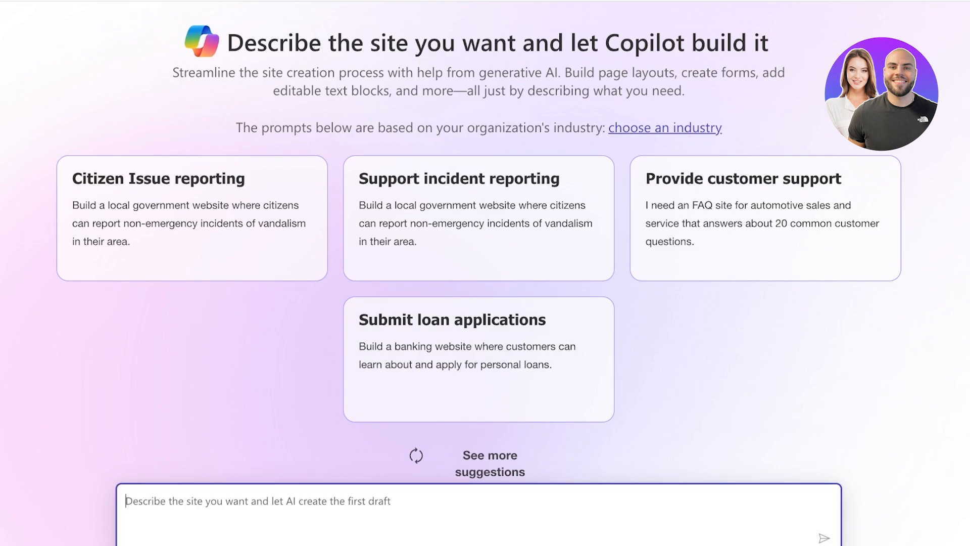
mouse_move(765, 218)
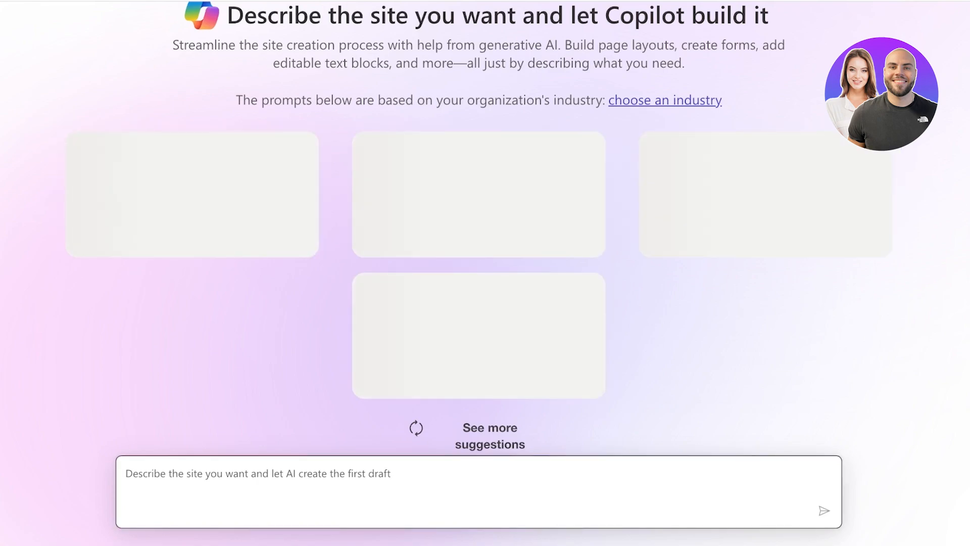
- Describe an online clothing store site to Copilot with listings, prices, collections, FAQ and registration
left_click(477, 491)
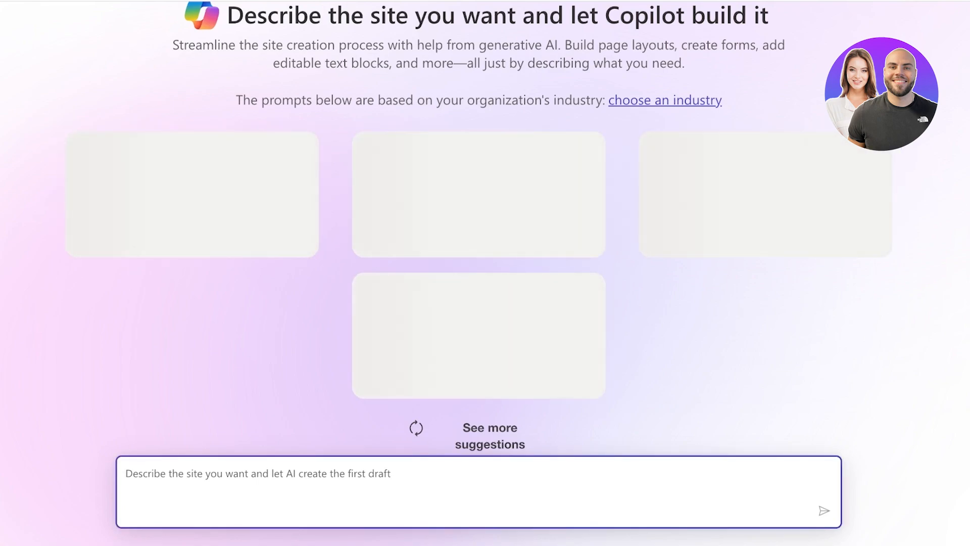
type("Build a site")
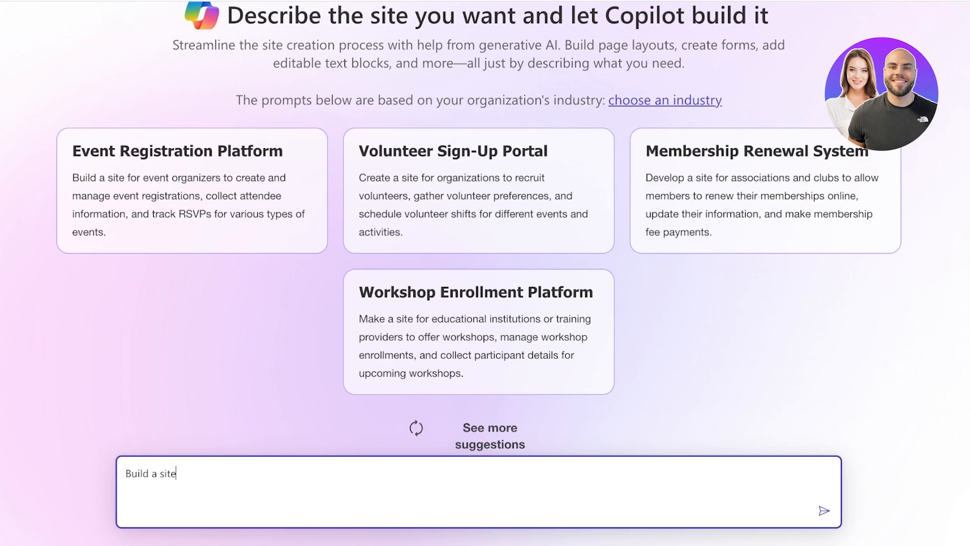
type("for a online clothing s")
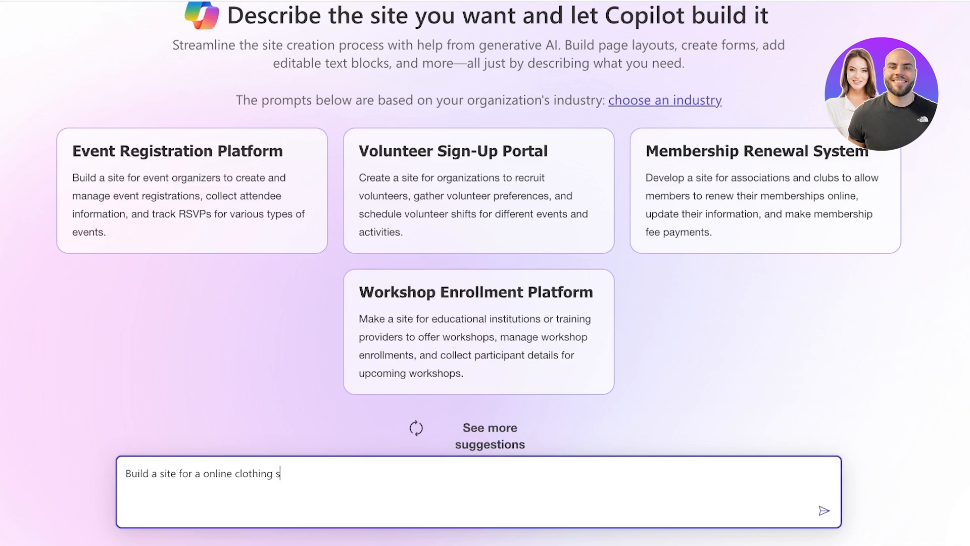
type("tore. Create p")
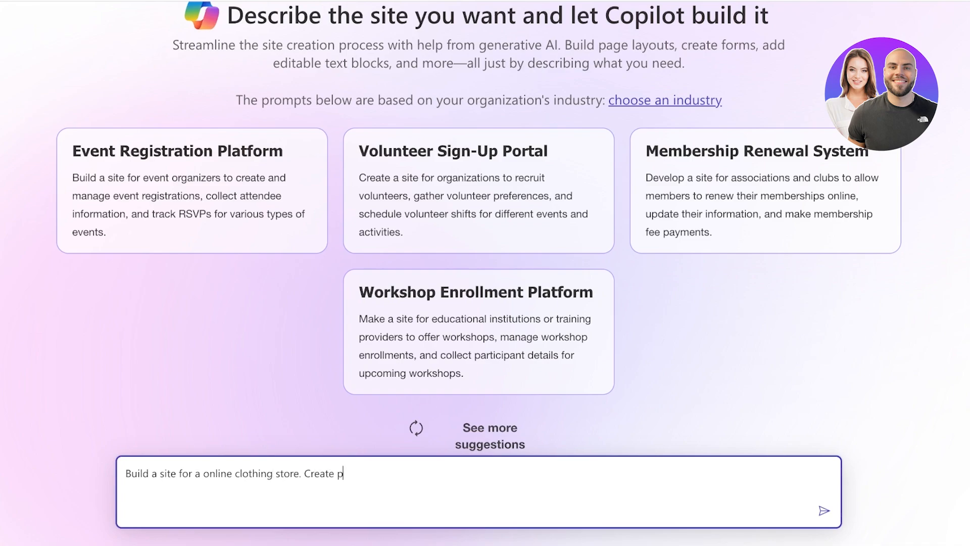
type("roduct listing")
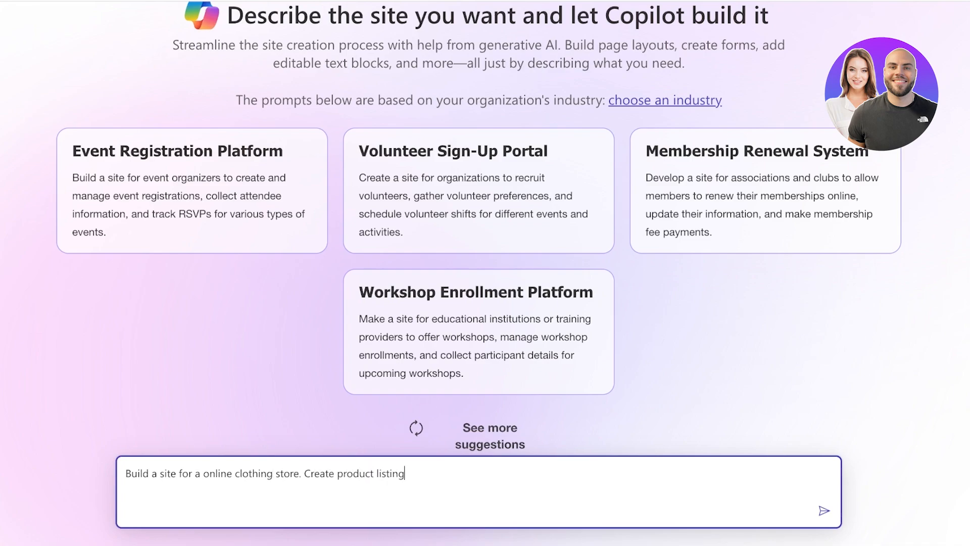
type(", prices, home")
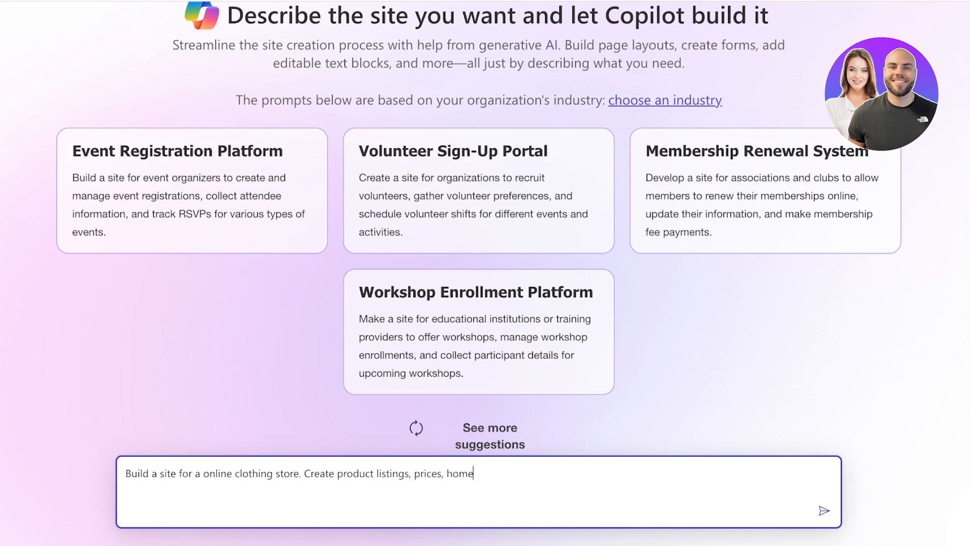
type("page, co")
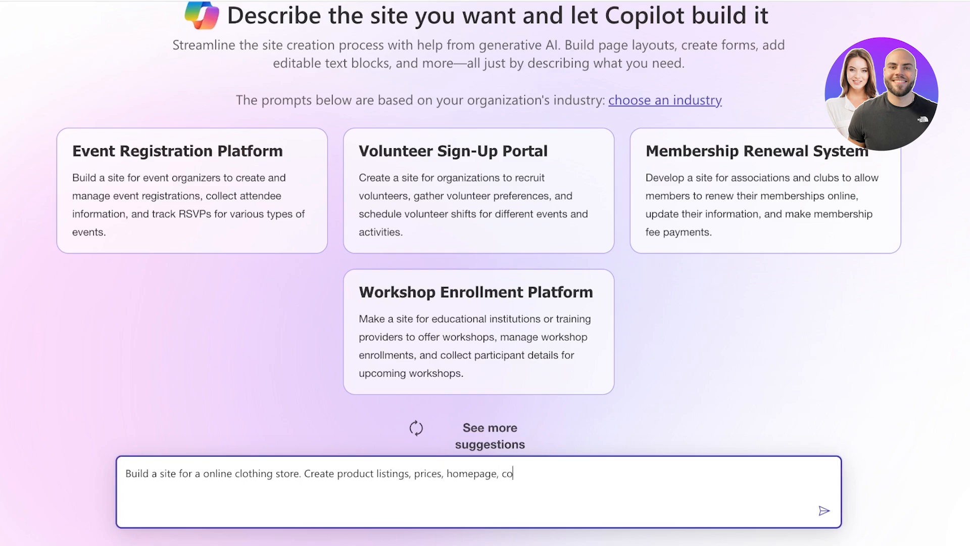
type("llections and a f")
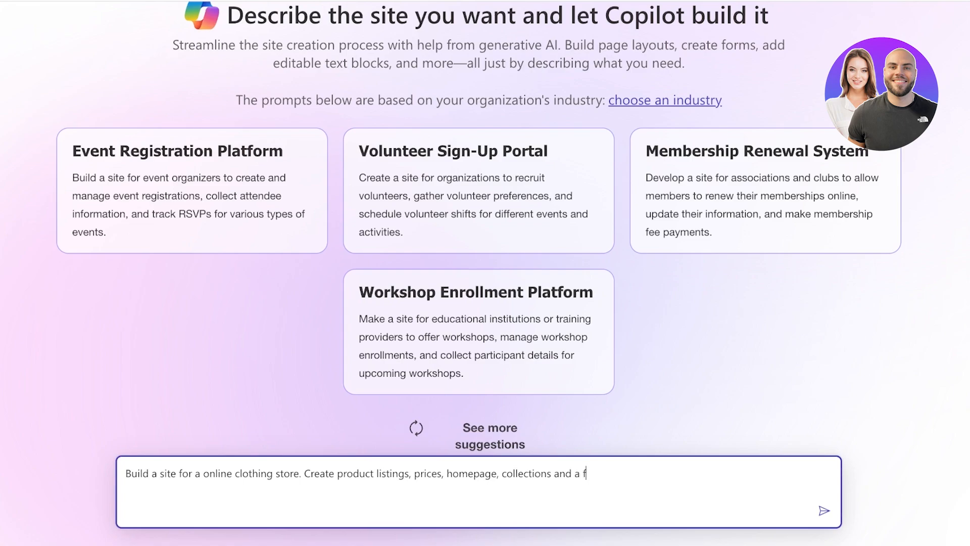
type("aq page. Also")
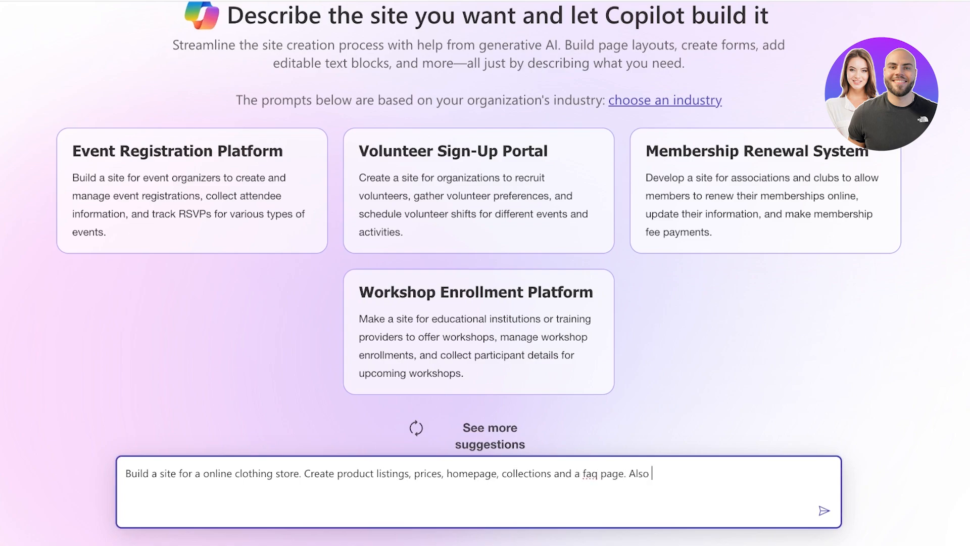
type("create customer")
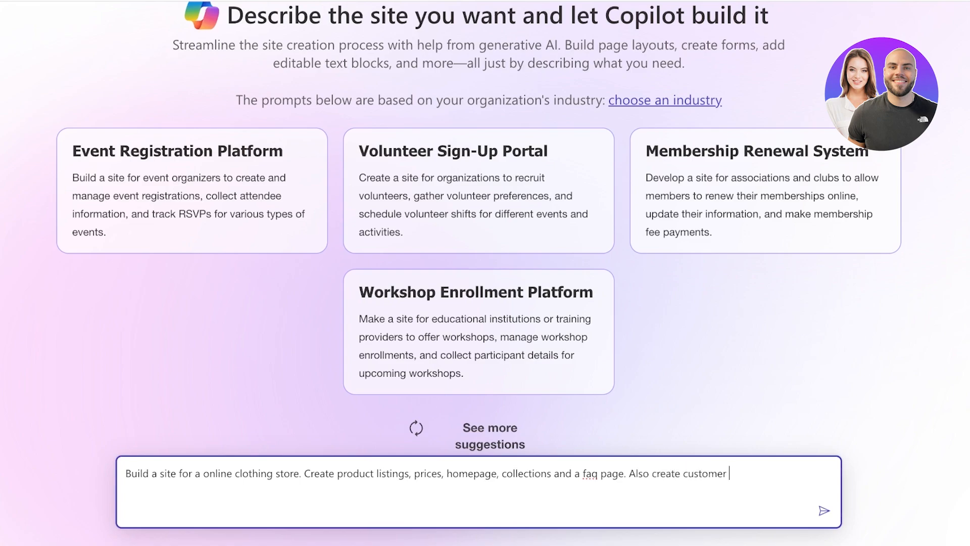
type("registration and")
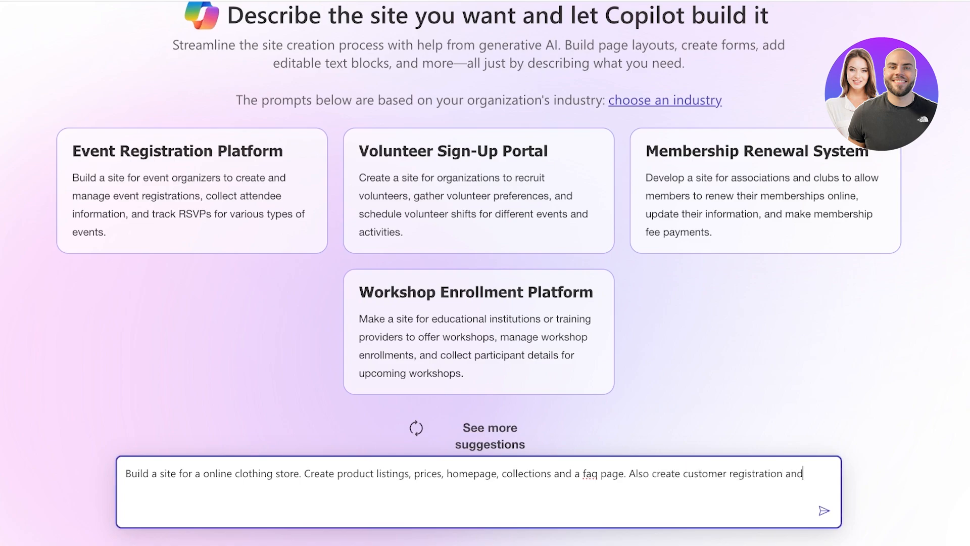
left_click(823, 509)
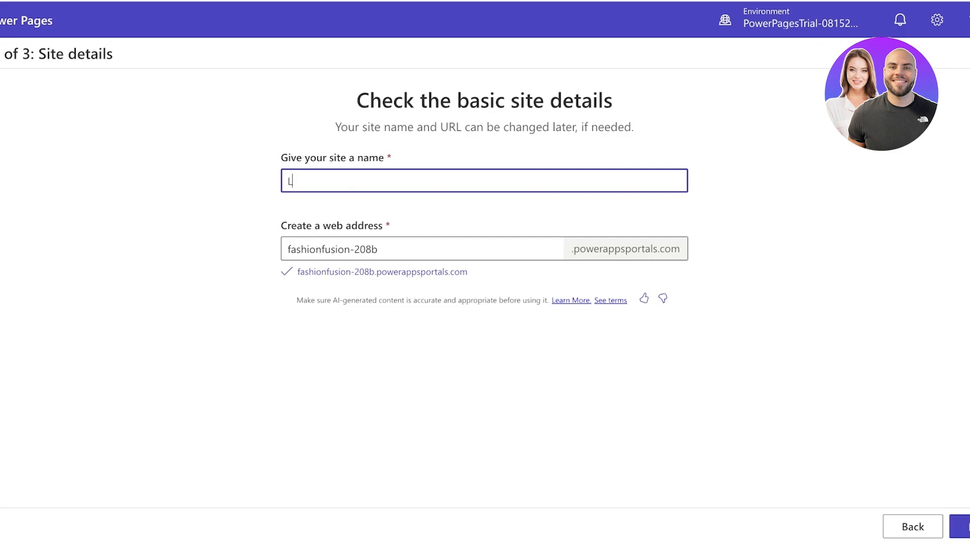
- Name the site 'Lilys' with web address 'lilys' and proceed to layouts
type("ilys")
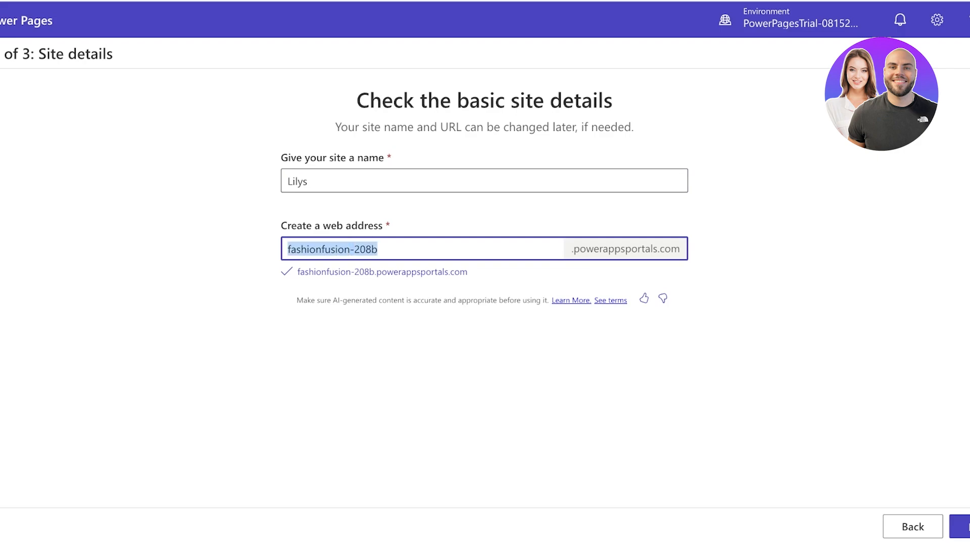
type("lilys")
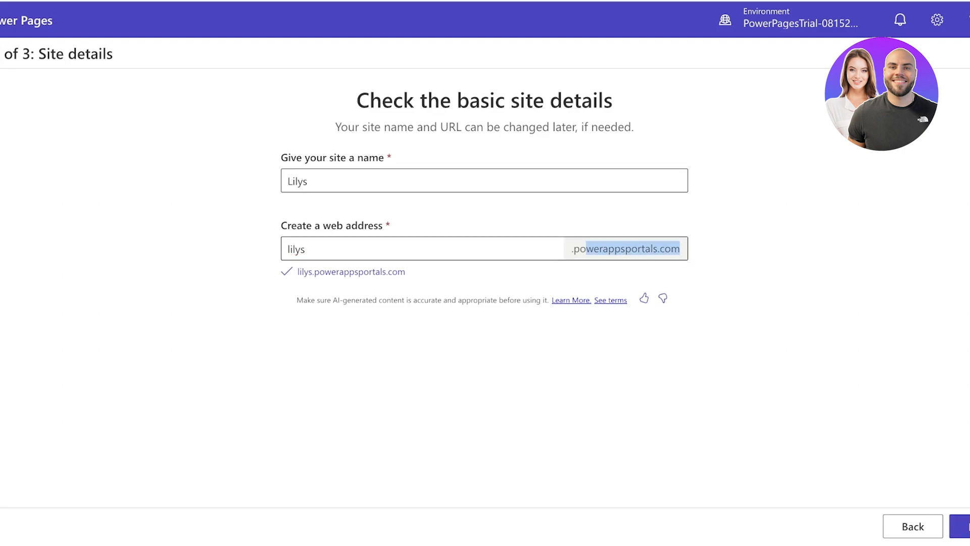
left_click(421, 248)
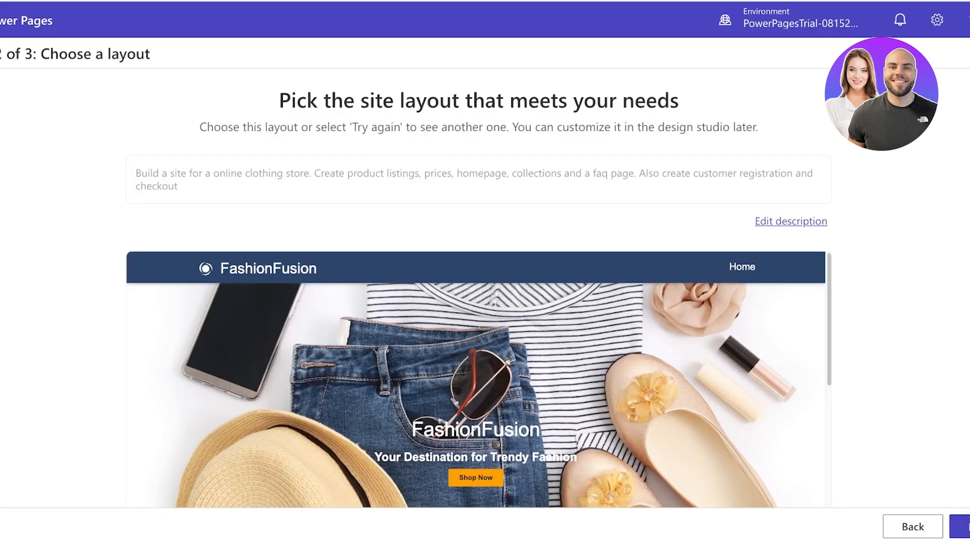
scroll("down", 3)
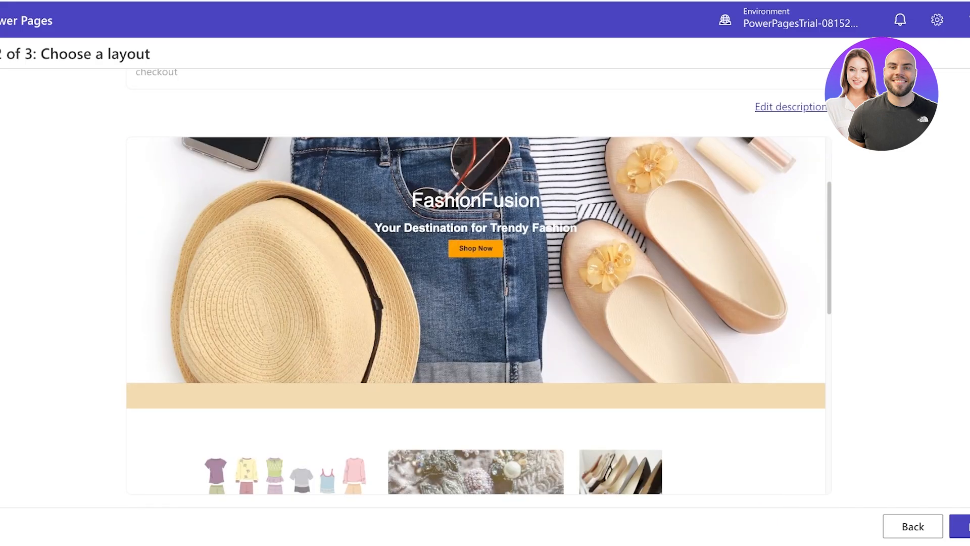
scroll("down", 3)
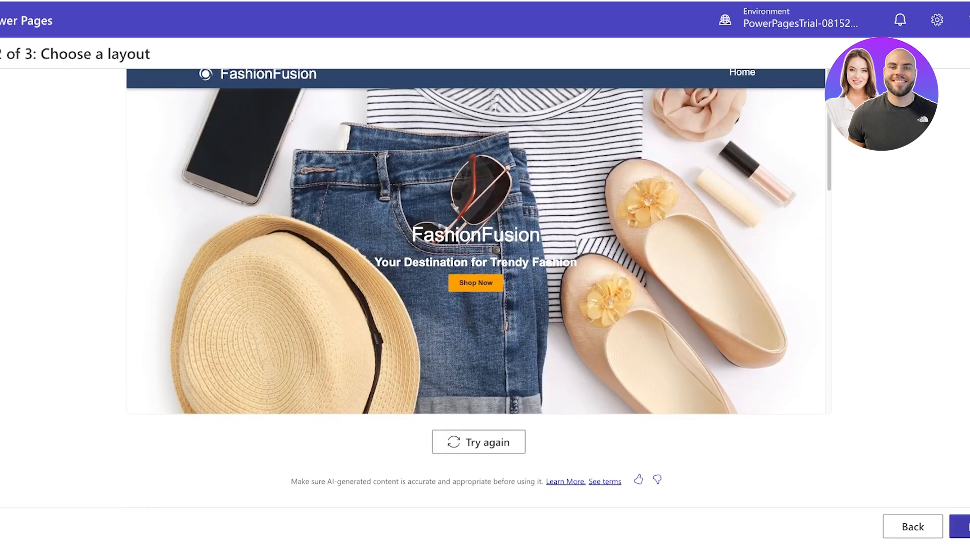
- Accept the layout and select the Product Listings and FAQ common pages
left_click(962, 526)
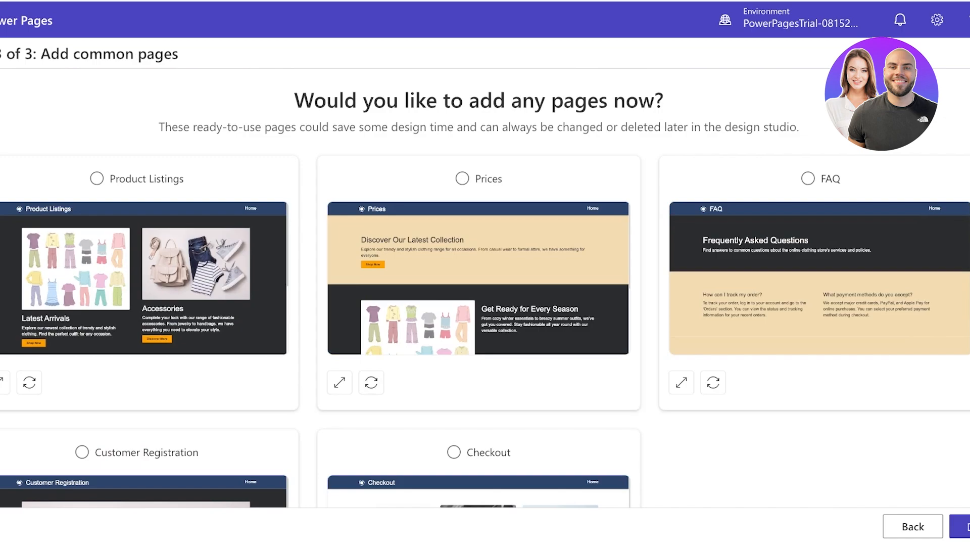
left_click(462, 178)
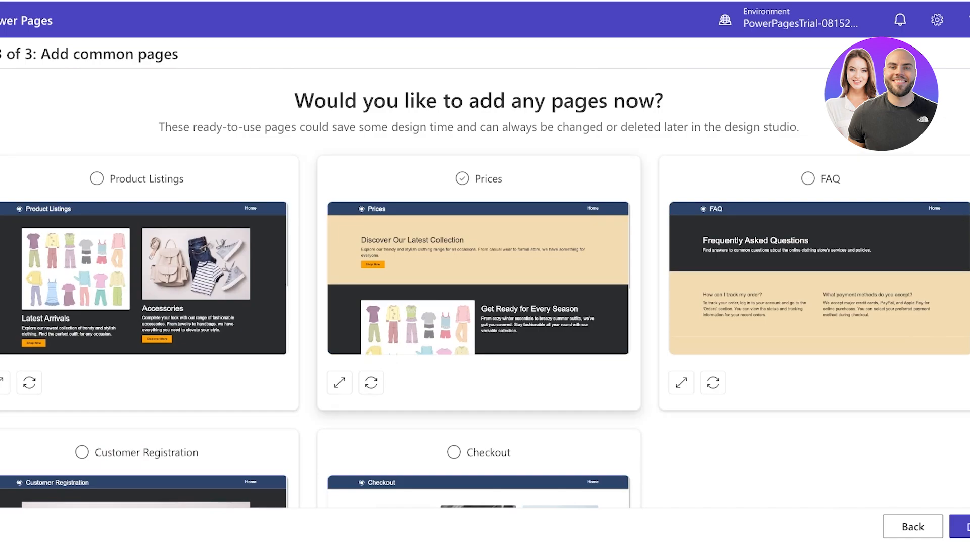
left_click(97, 179)
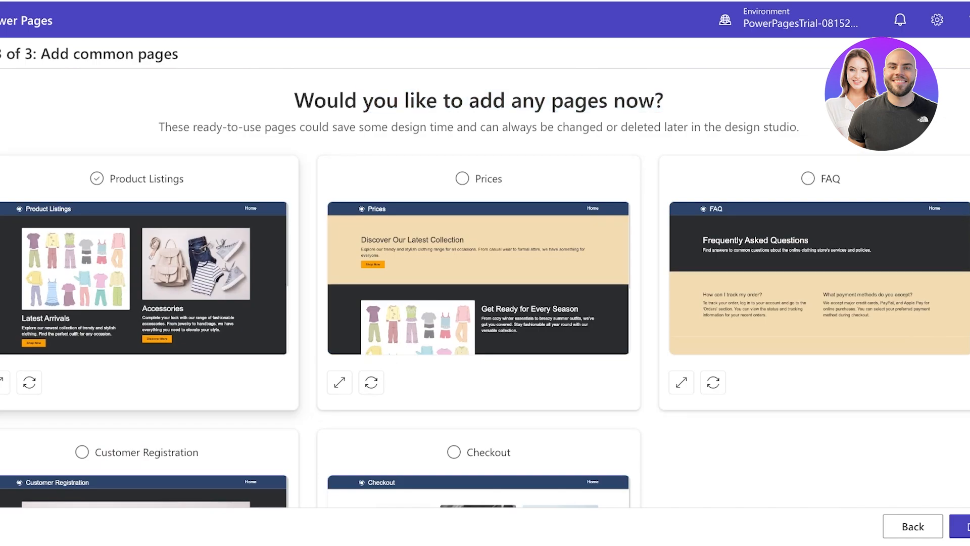
left_click(97, 178)
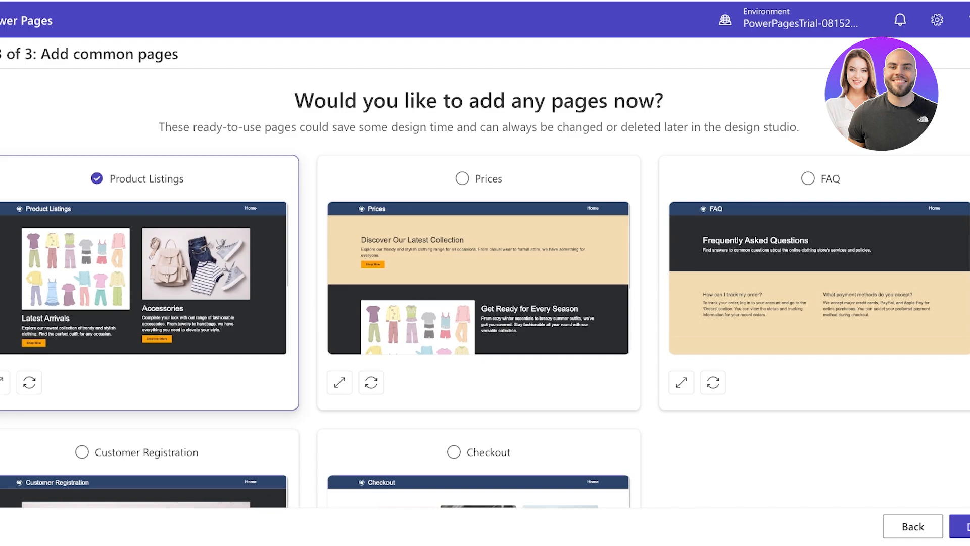
left_click(461, 178)
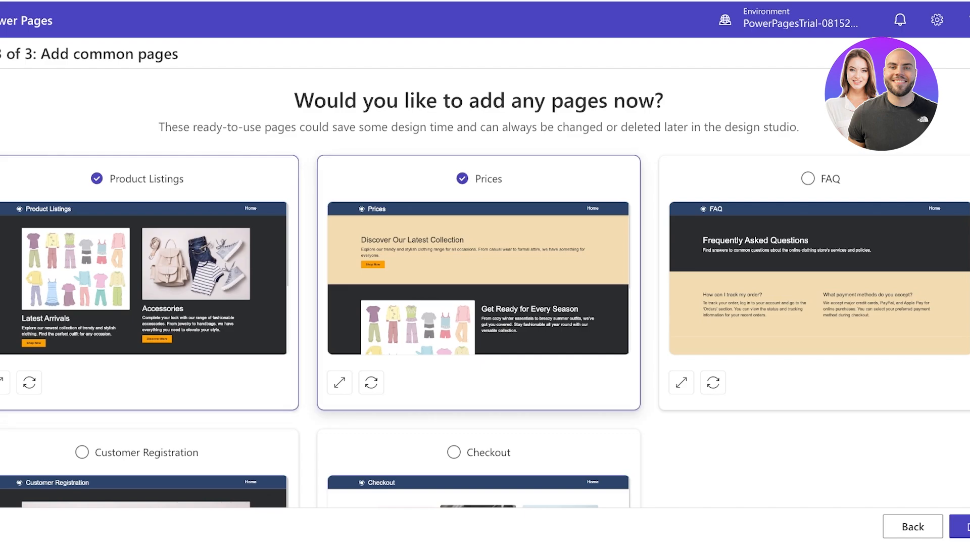
left_click(807, 179)
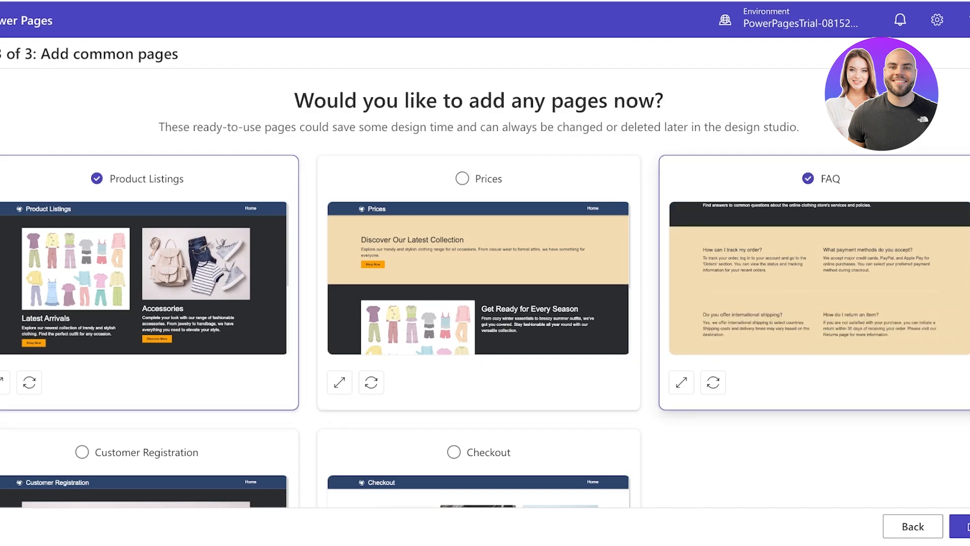
scroll("down", 3)
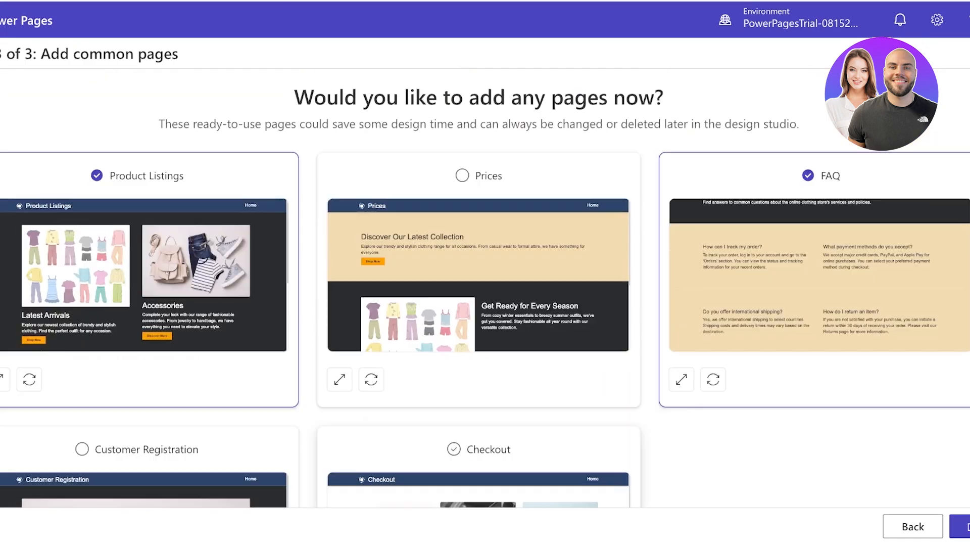
left_click(454, 448)
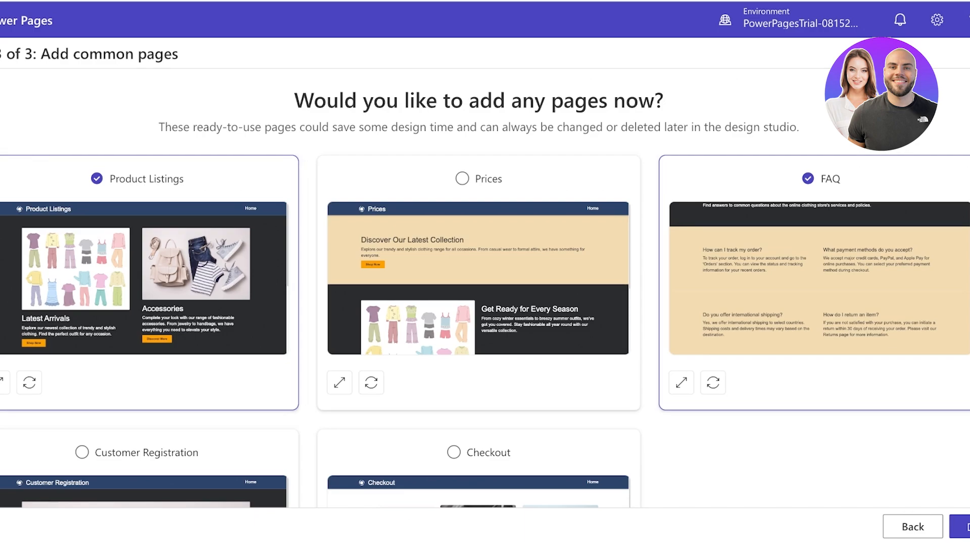
- Generate the Lilys site with Home, Product Listings and FAQ pages
left_click(965, 525)
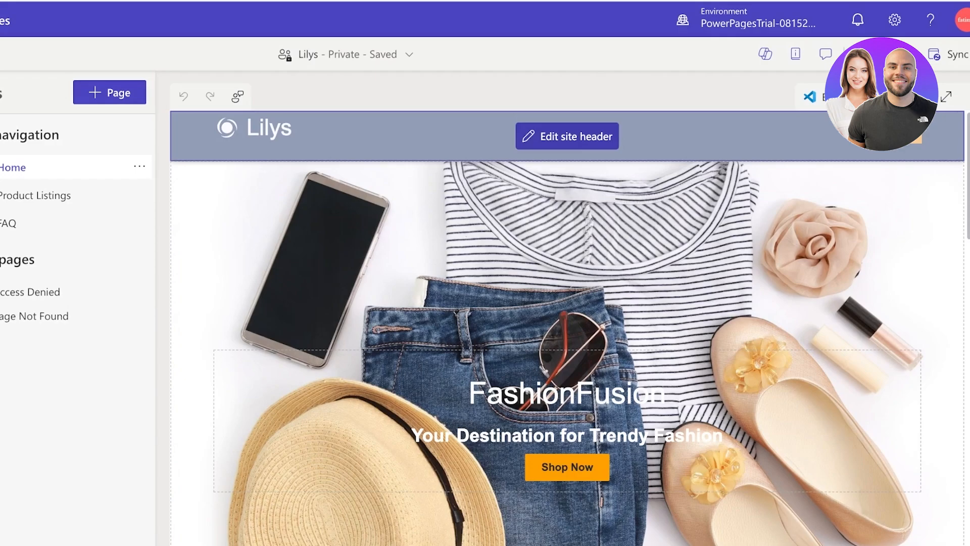
- Open the Edit site header dialog and show its Styling options
left_click(566, 135)
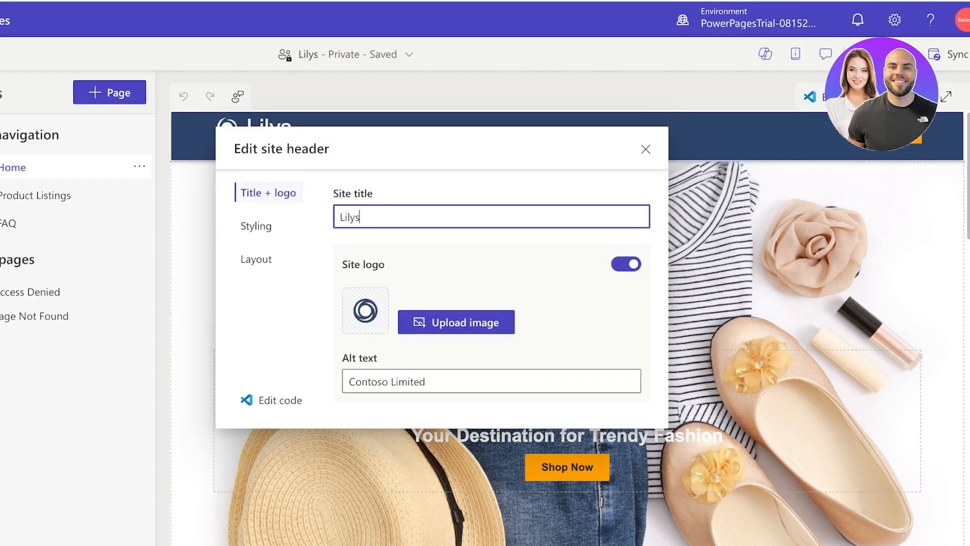
left_click(456, 322)
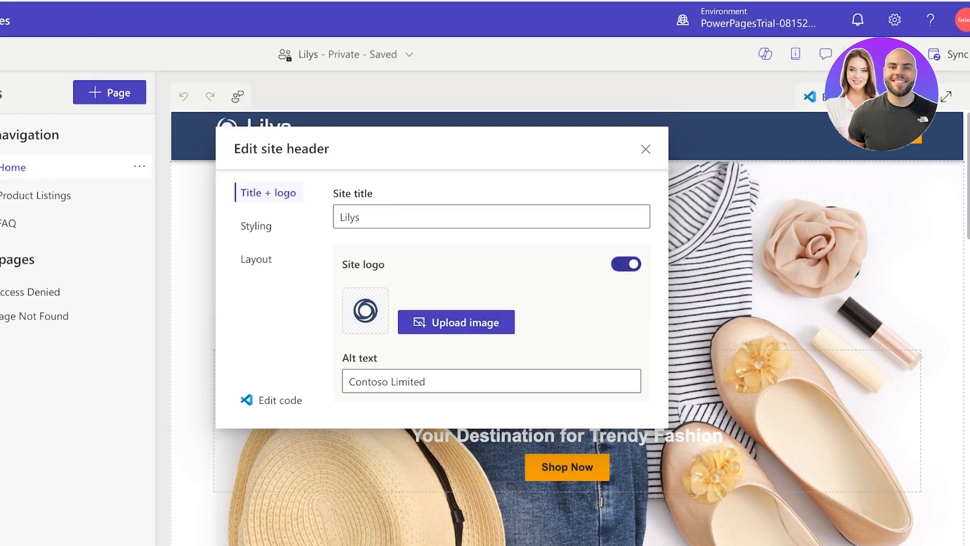
left_click(256, 225)
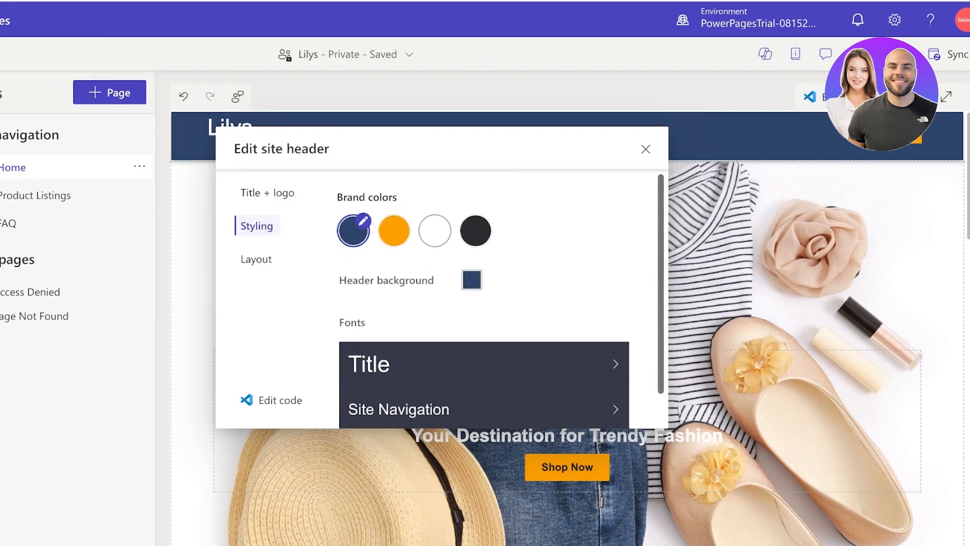
- Set the first brand colour to a dark burgundy
left_click(352, 229)
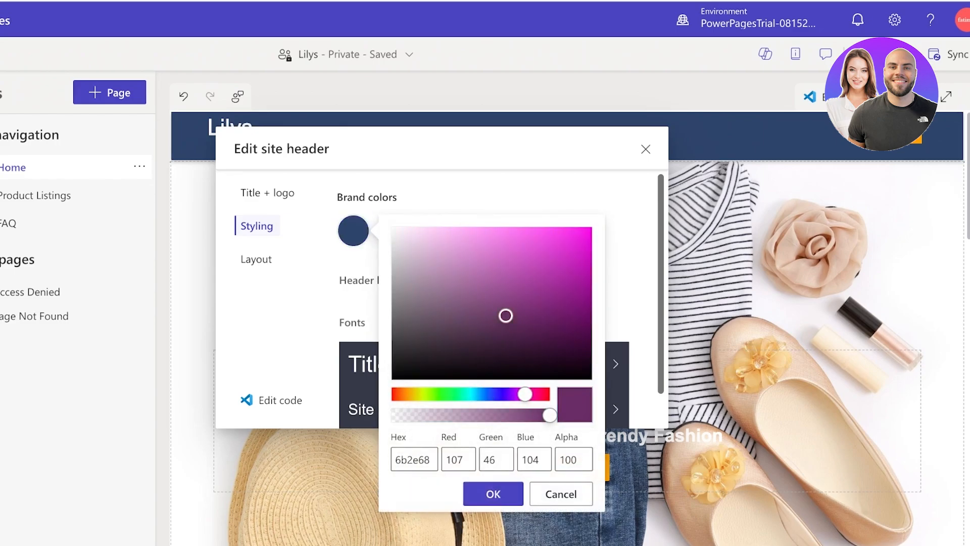
left_click_drag(504, 316, 503, 329)
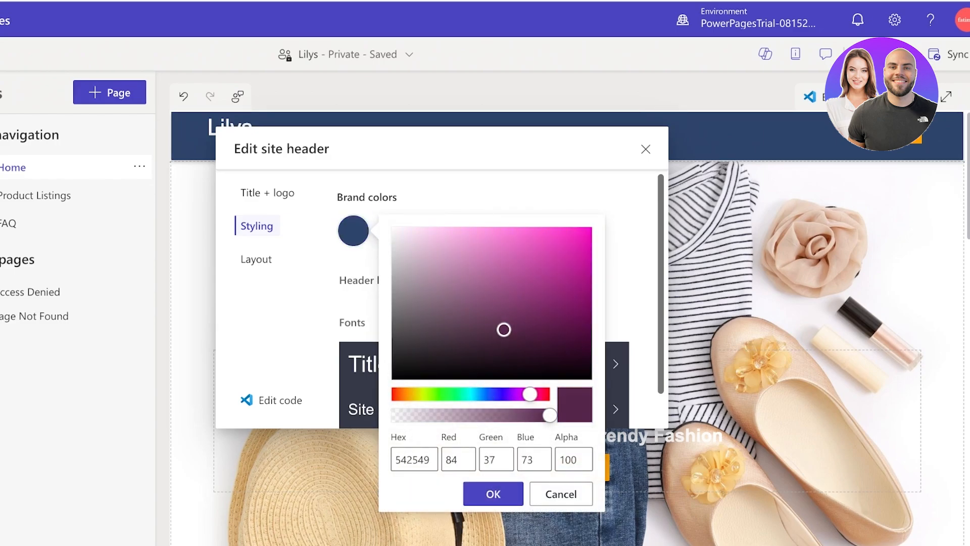
left_click_drag(529, 394, 535, 394)
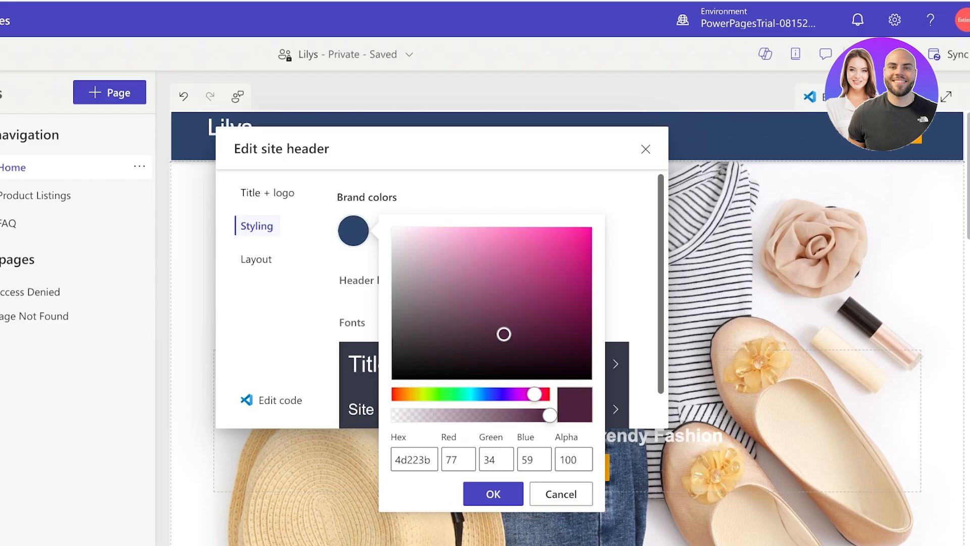
left_click(493, 493)
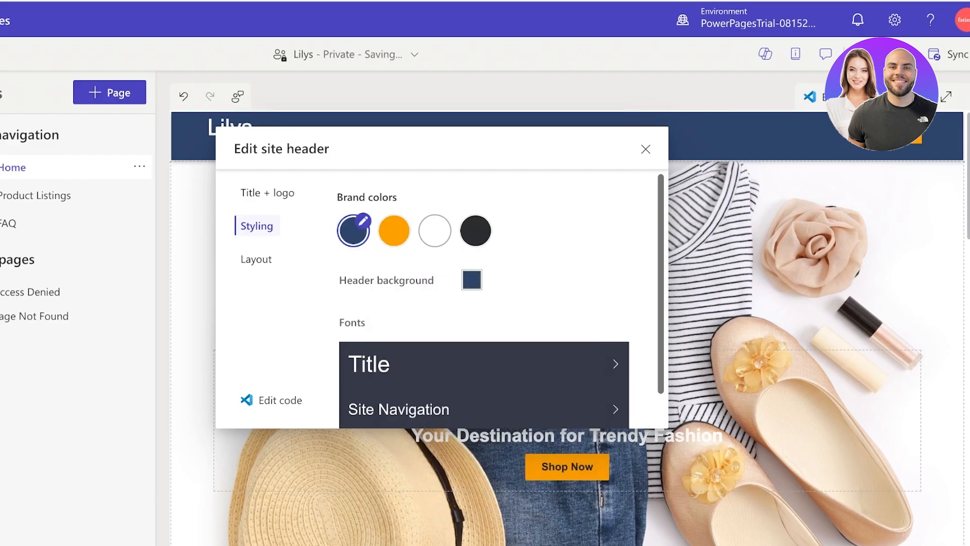
left_click(352, 229)
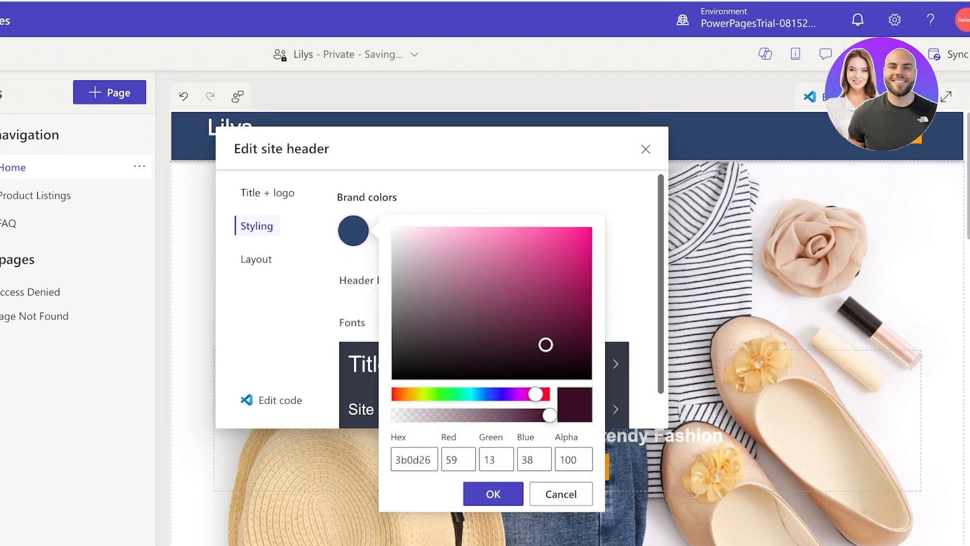
left_click(493, 494)
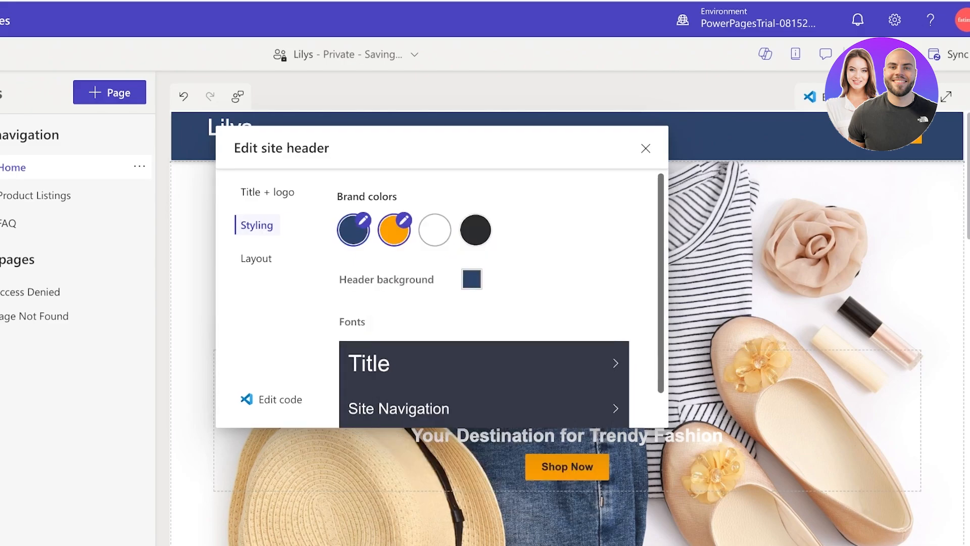
left_click(353, 229)
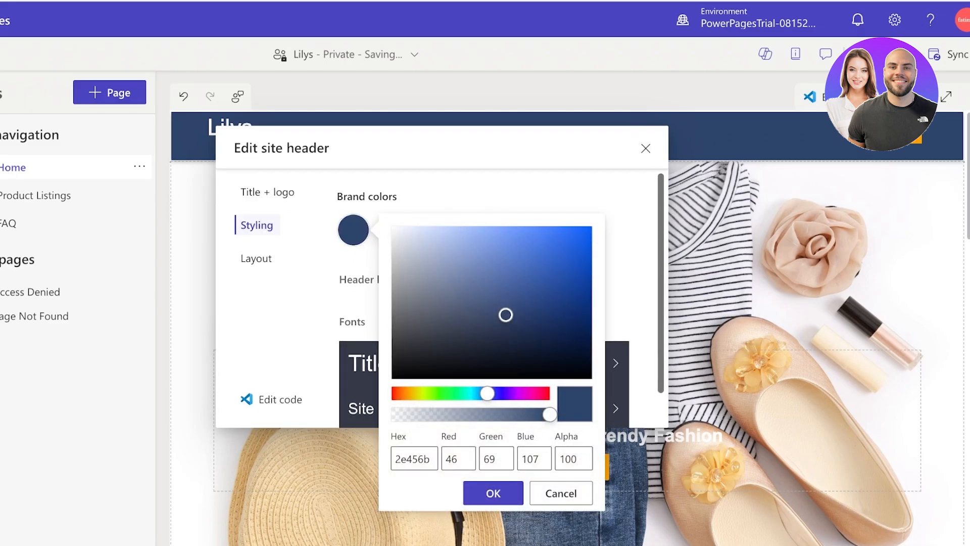
left_click(491, 493)
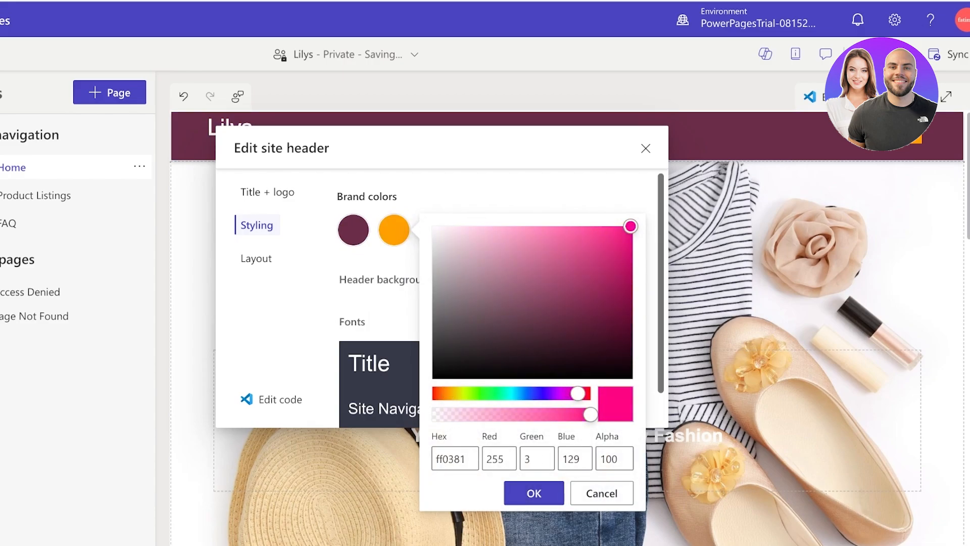
- Set the second brand colour to pale pink (f2c2da)
left_click_drag(629, 226, 579, 252)
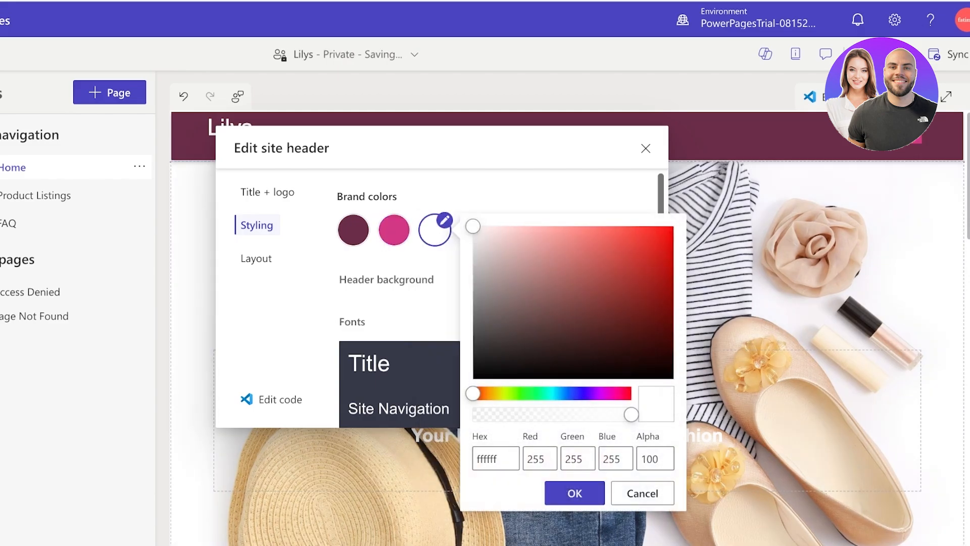
left_click(574, 493)
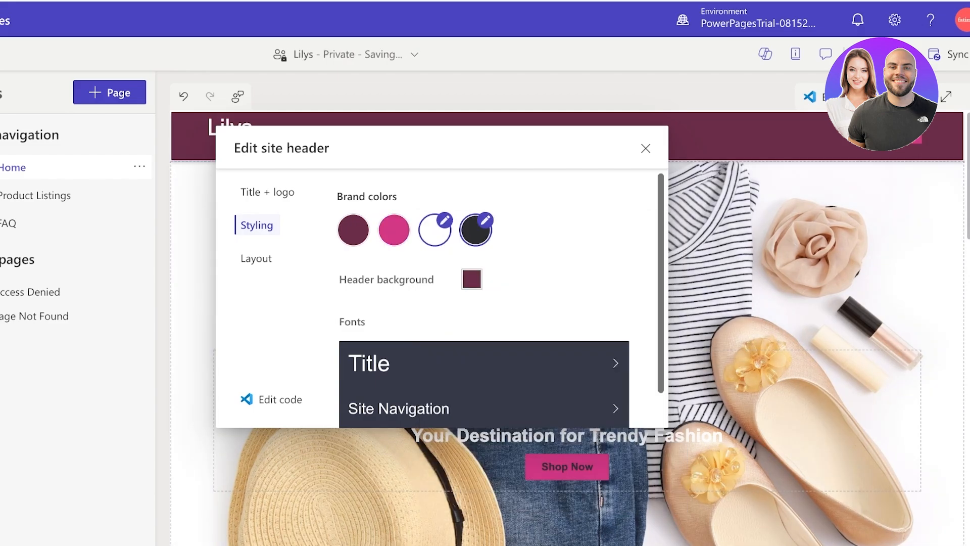
left_click(394, 229)
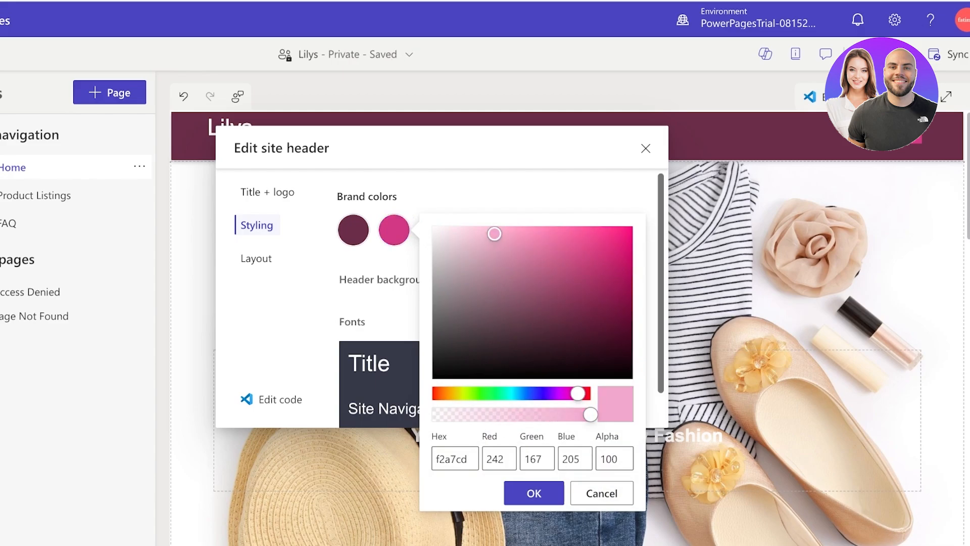
left_click_drag(493, 233, 472, 234)
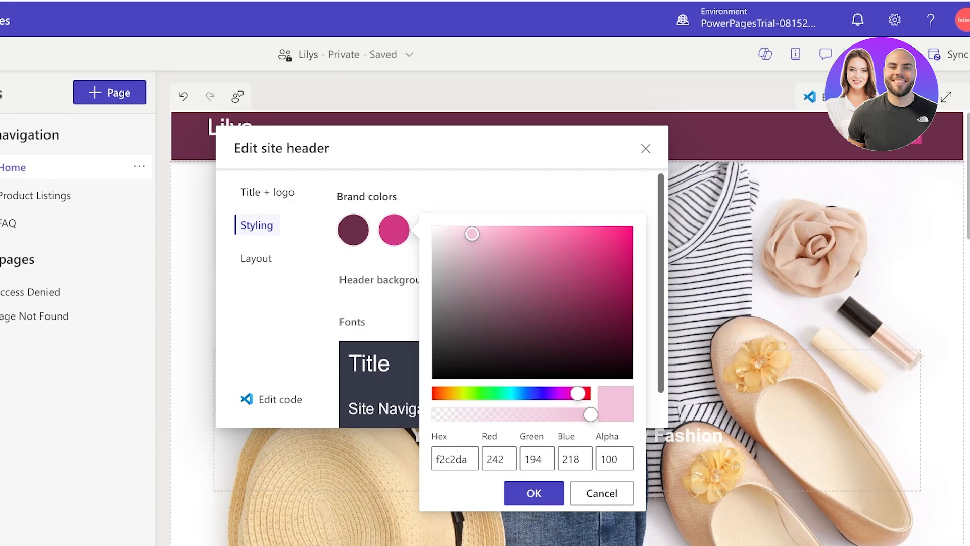
left_click(532, 494)
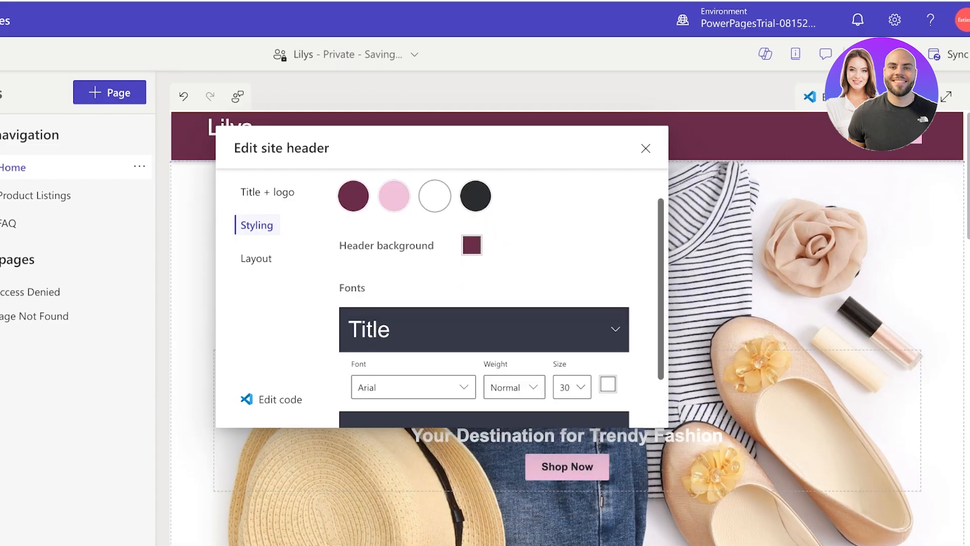
- Set the header title font to Open Sans
scroll("down", 3)
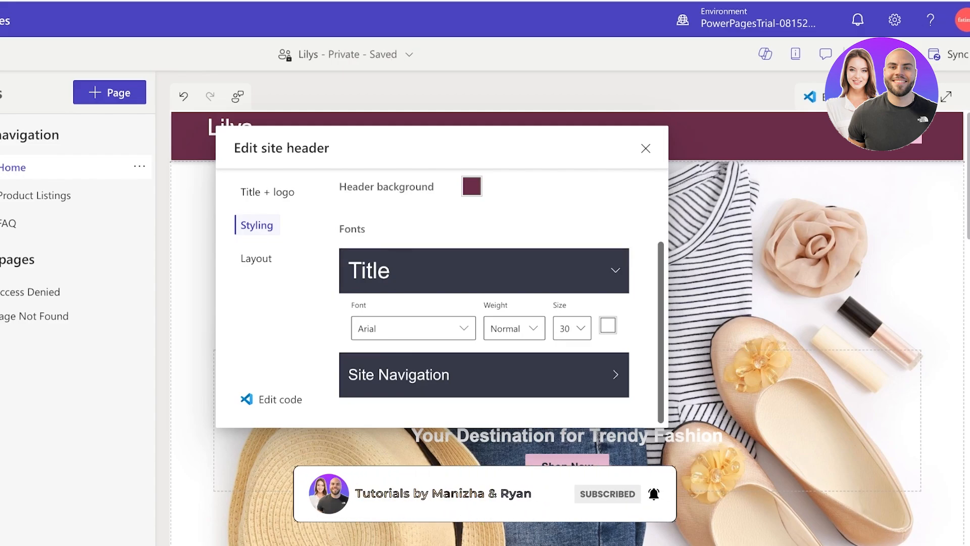
left_click(412, 328)
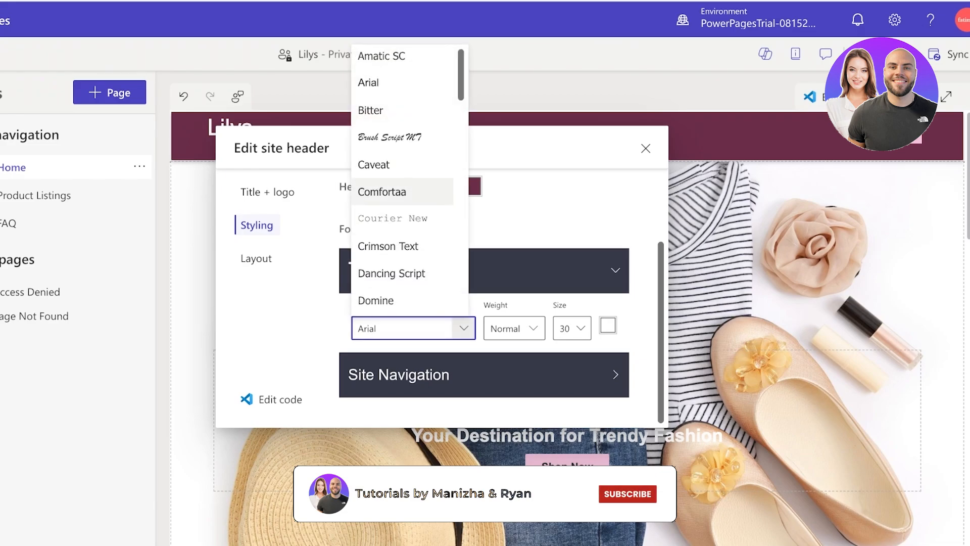
scroll("down", 3)
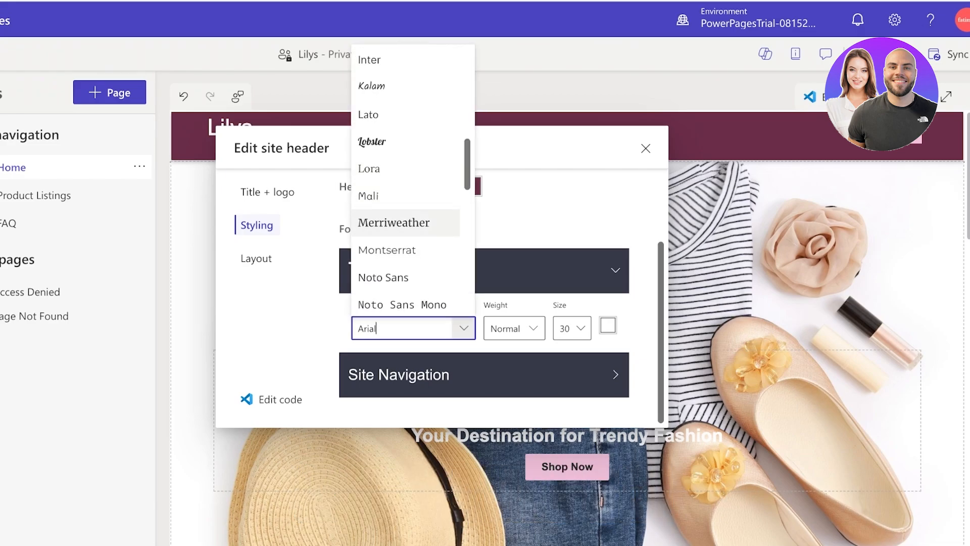
type("sa")
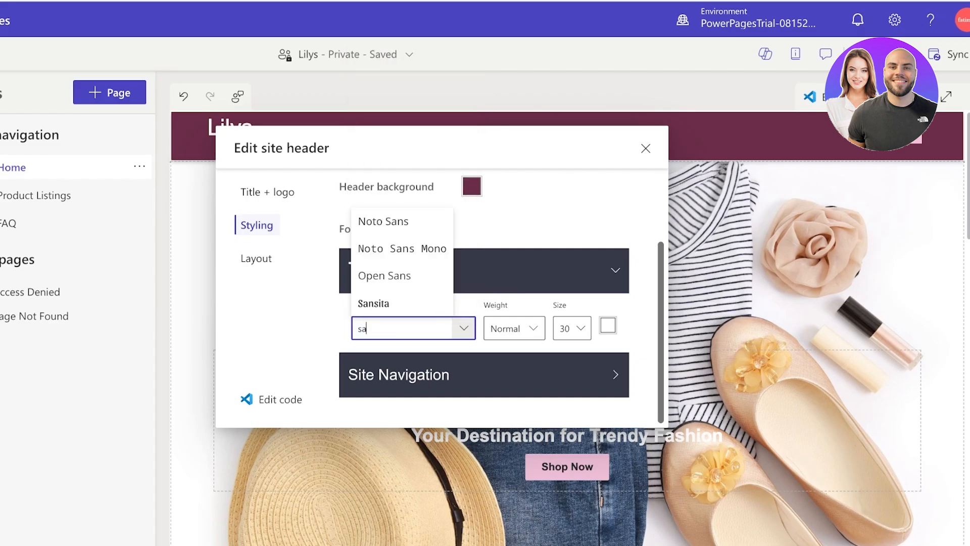
left_click(384, 275)
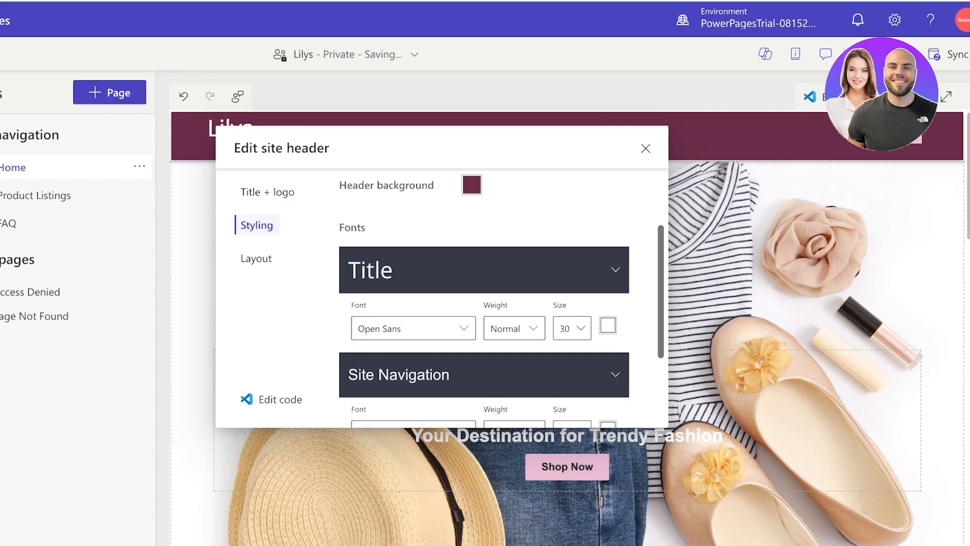
- Set the site navigation font to Open Sans and the hover outline colour to white
left_click(412, 315)
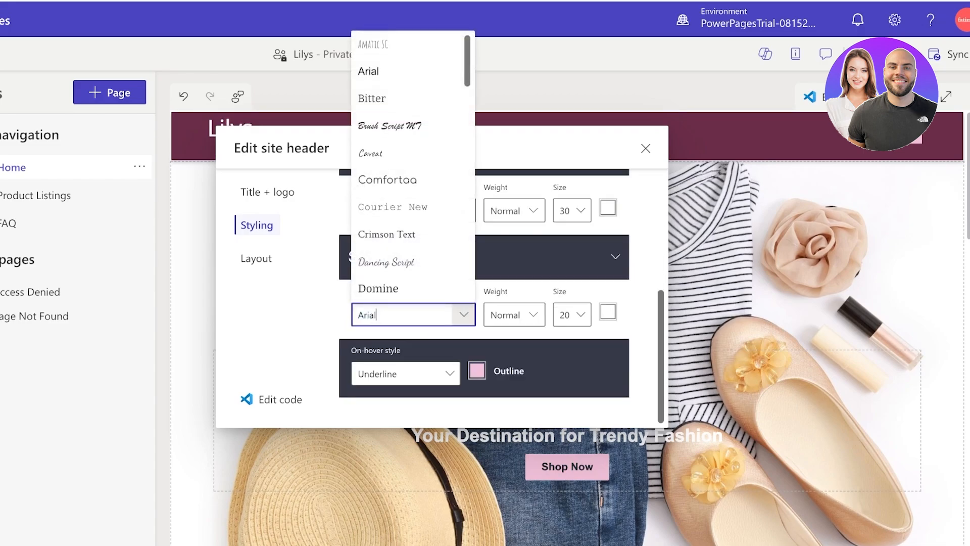
left_click(386, 261)
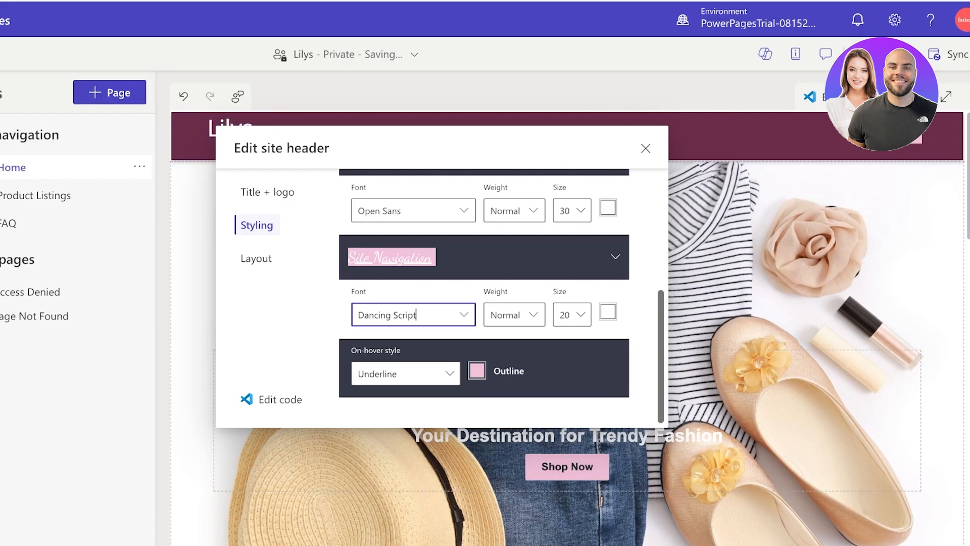
type("sans")
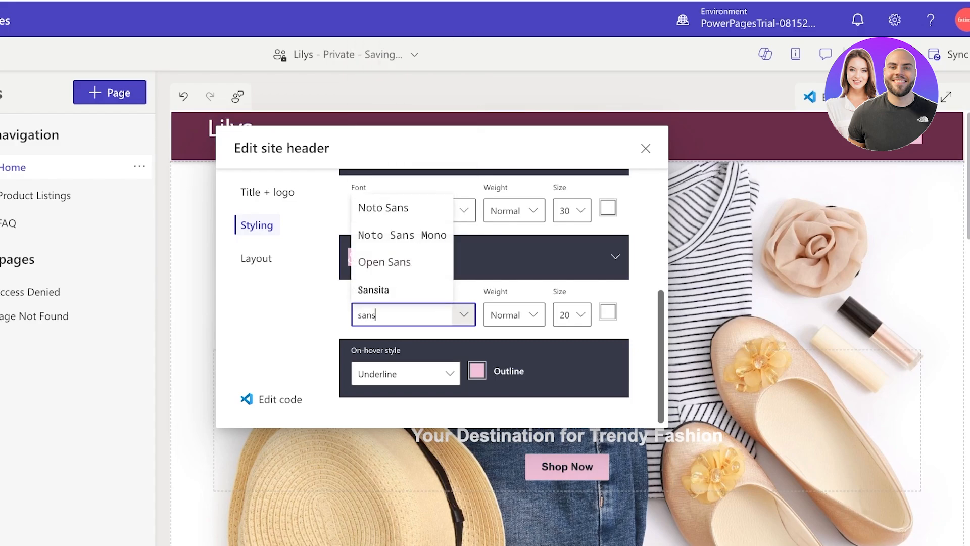
left_click(384, 262)
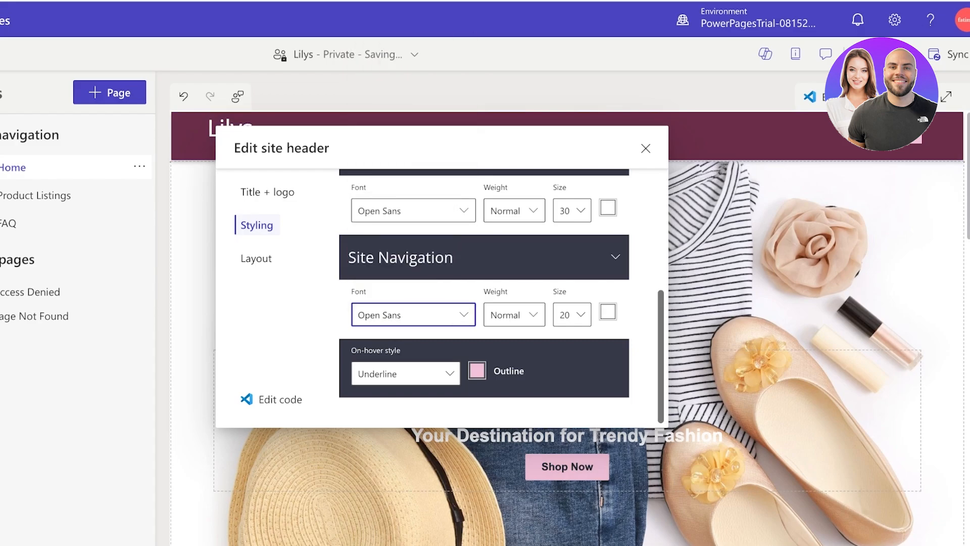
left_click(476, 370)
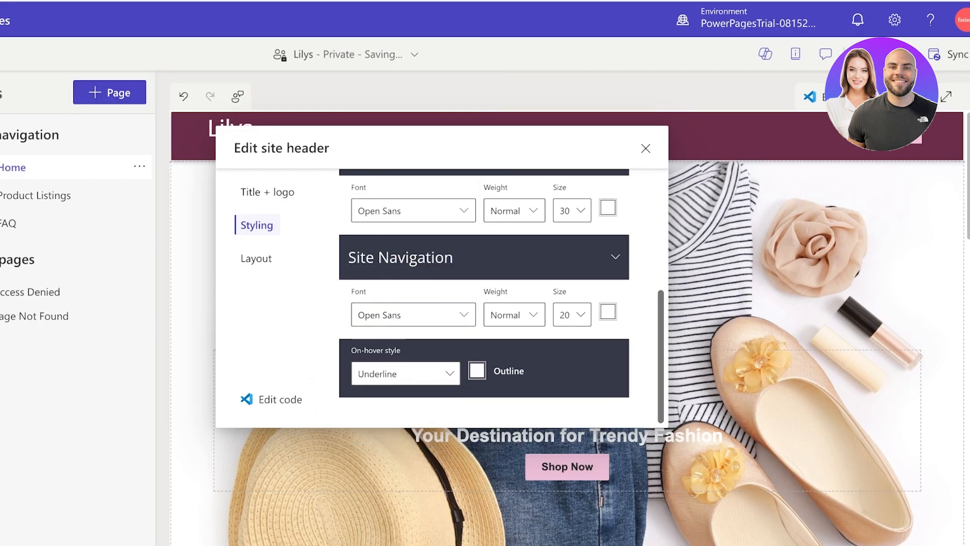
left_click(477, 369)
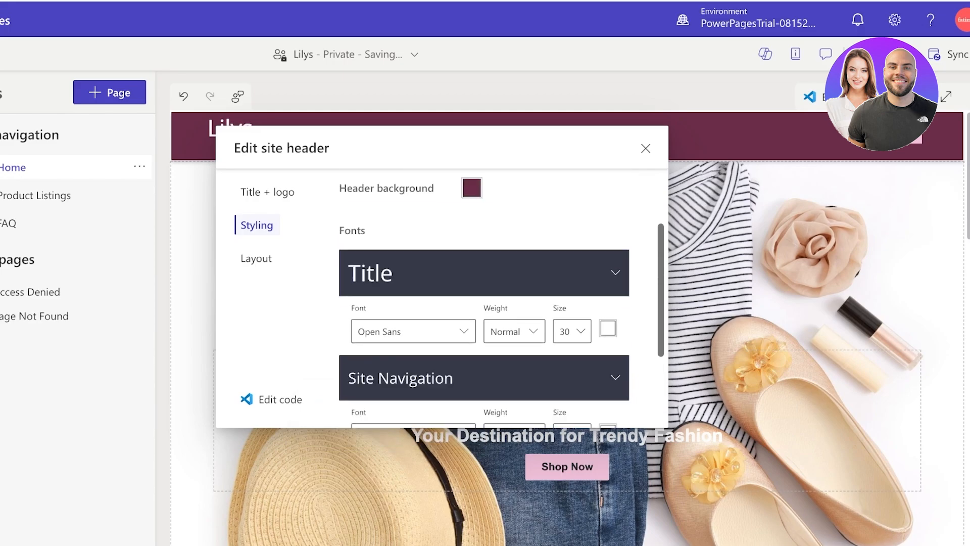
- Preview the header layout at half, larger, and 125% screen scales
left_click(256, 258)
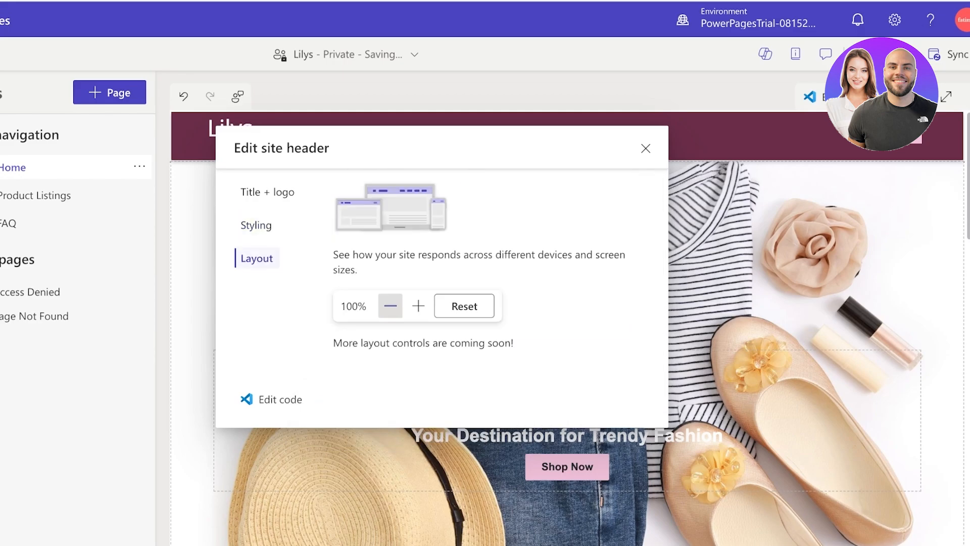
left_click(389, 305)
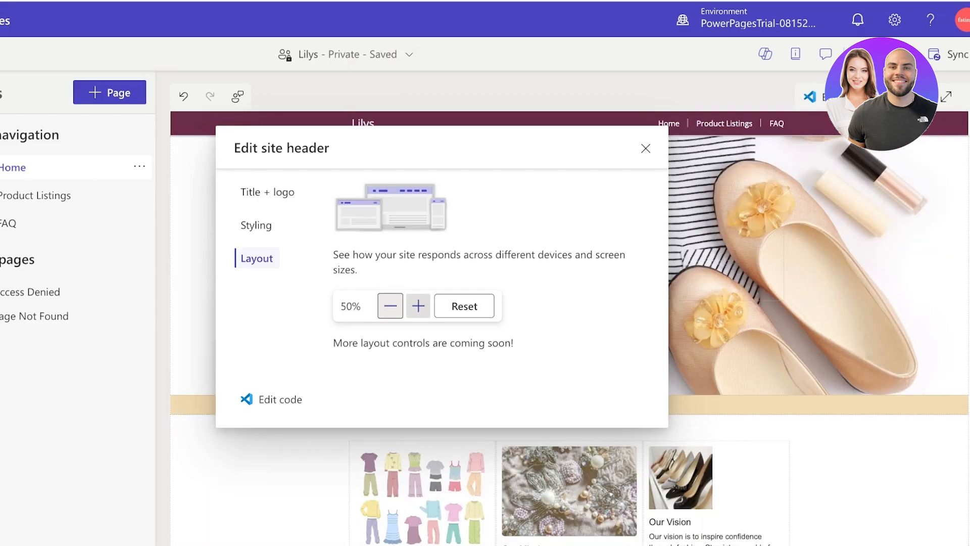
left_click(418, 305)
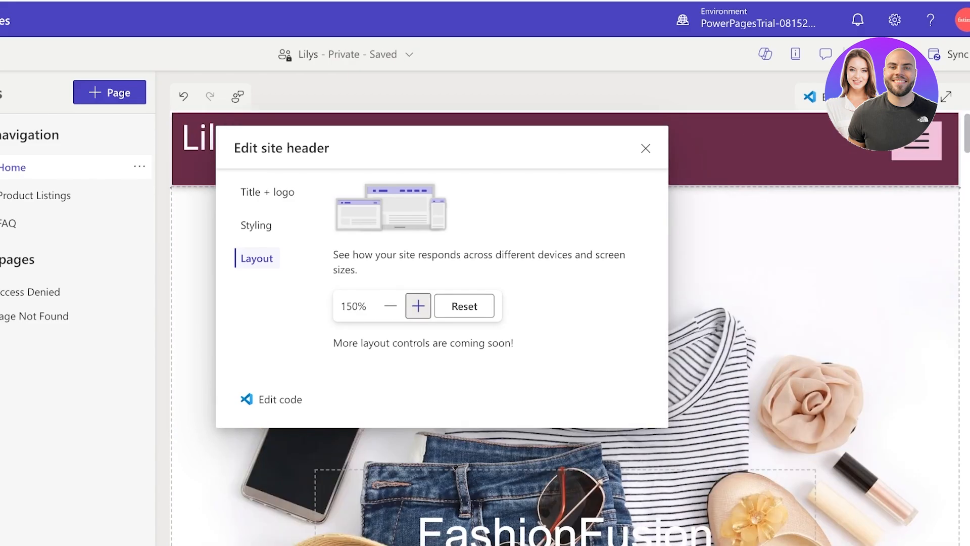
left_click(390, 306)
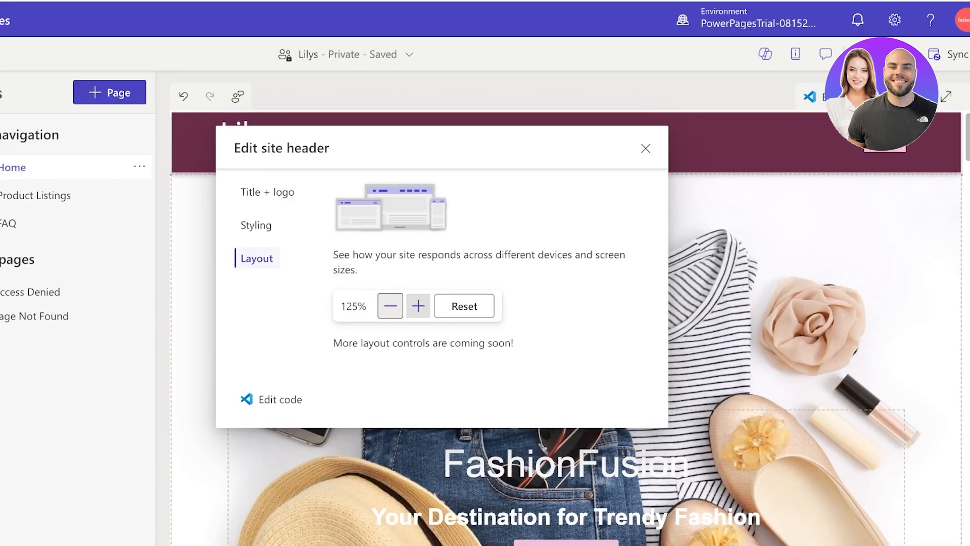
- Set the header title size to 16 and close the header settings
left_click(256, 224)
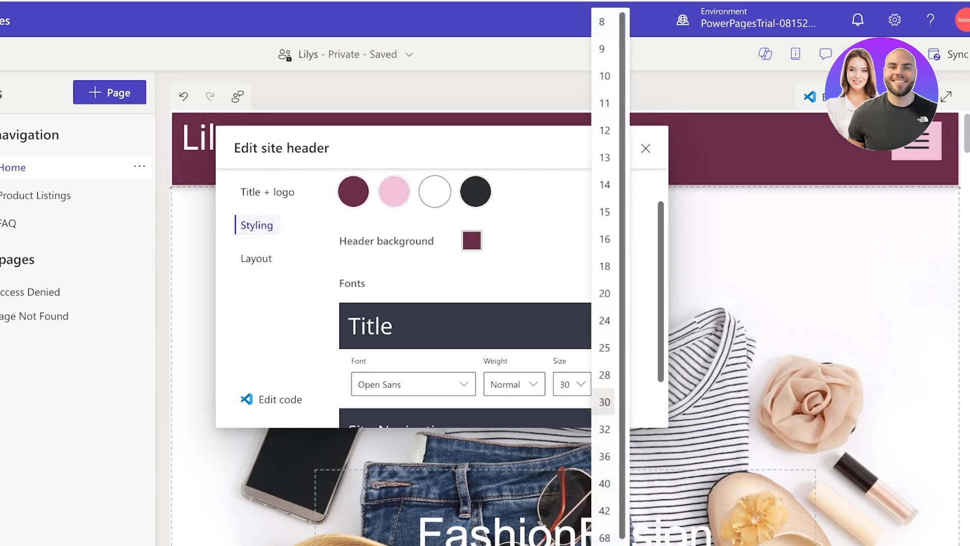
left_click(604, 292)
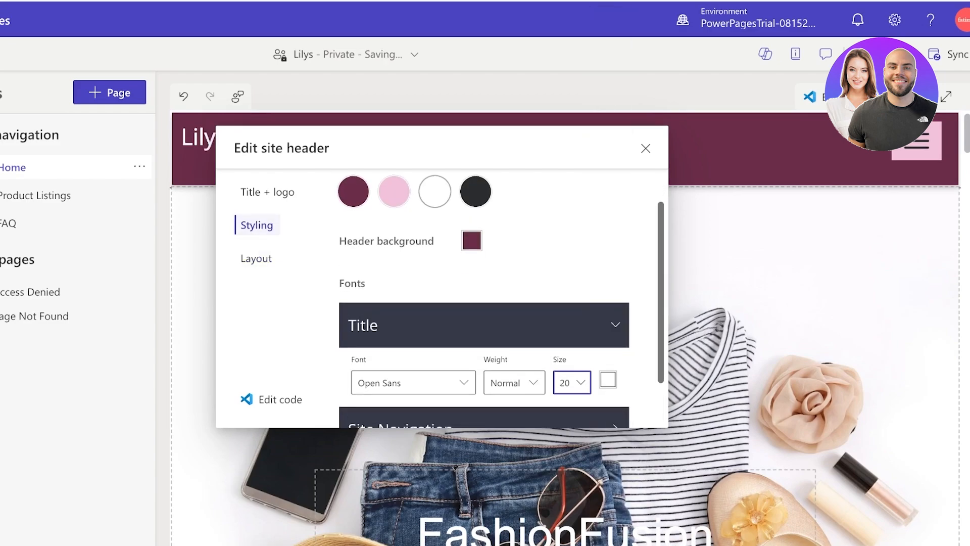
left_click(564, 382)
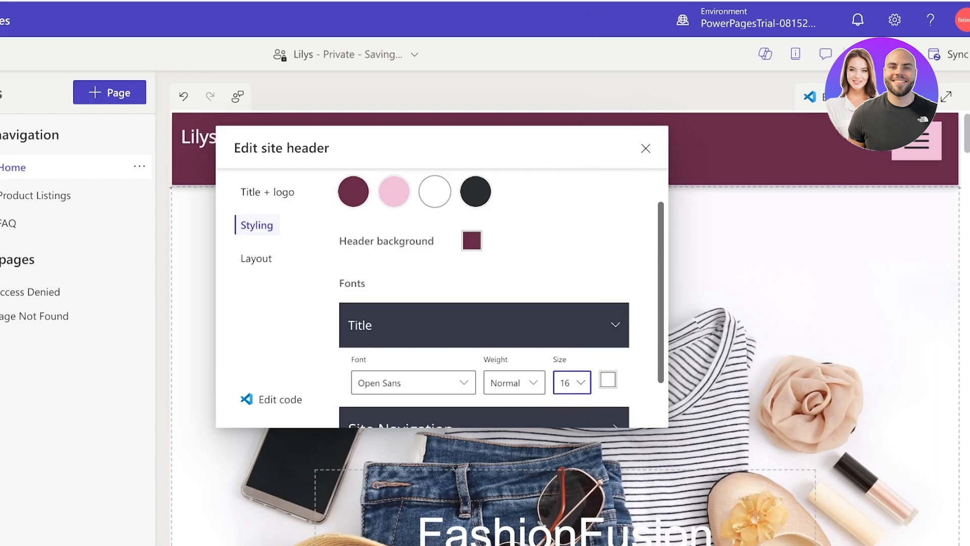
left_click(645, 149)
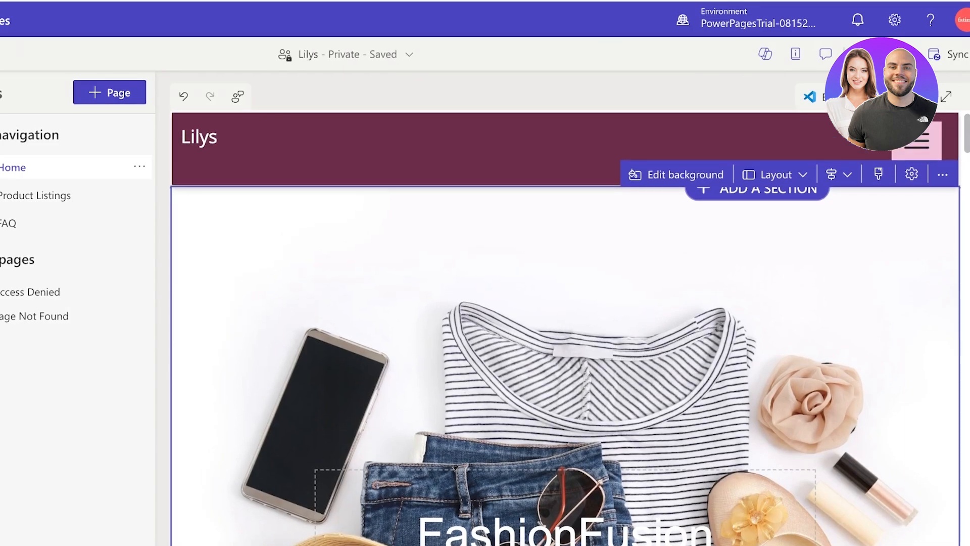
- Check the hero section's column layout options, then bring up its background image settings
scroll("down", 3)
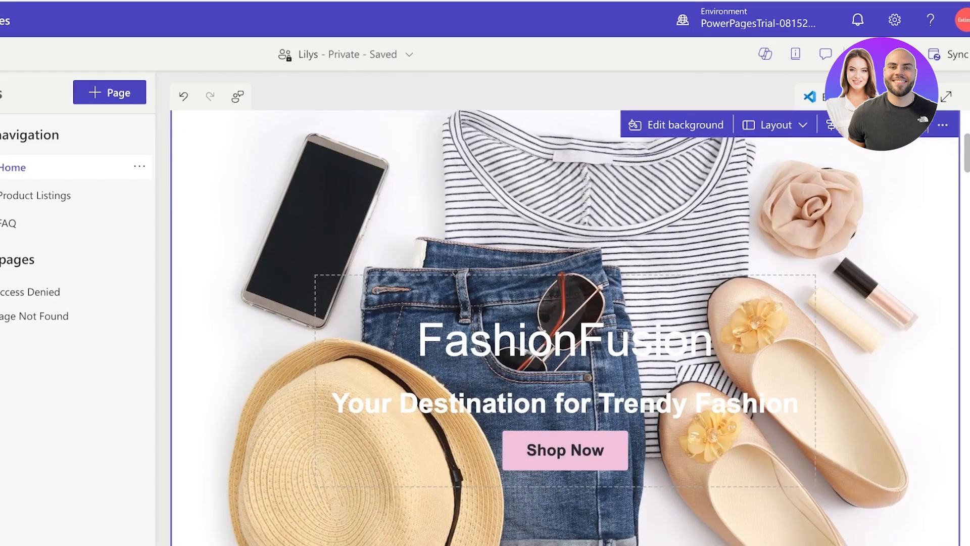
scroll("down", 3)
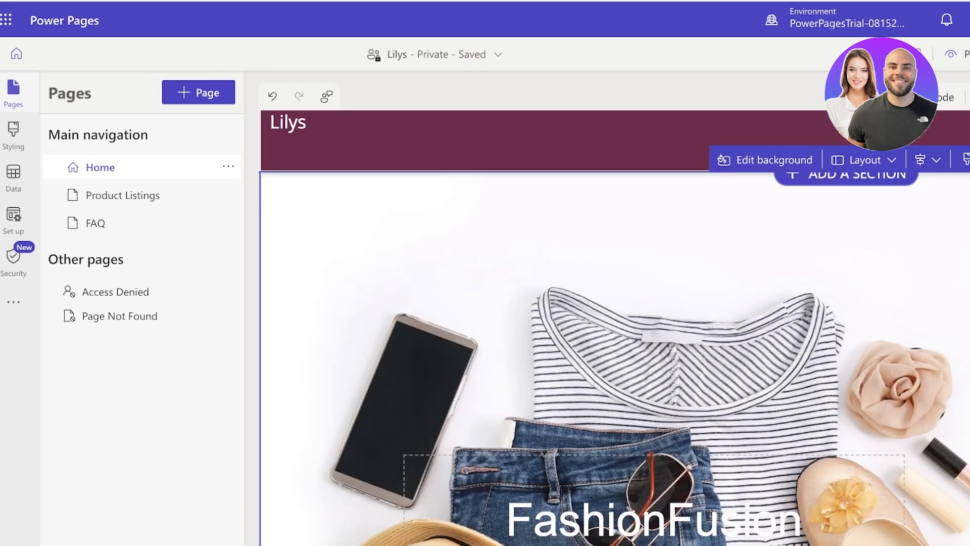
left_click(859, 160)
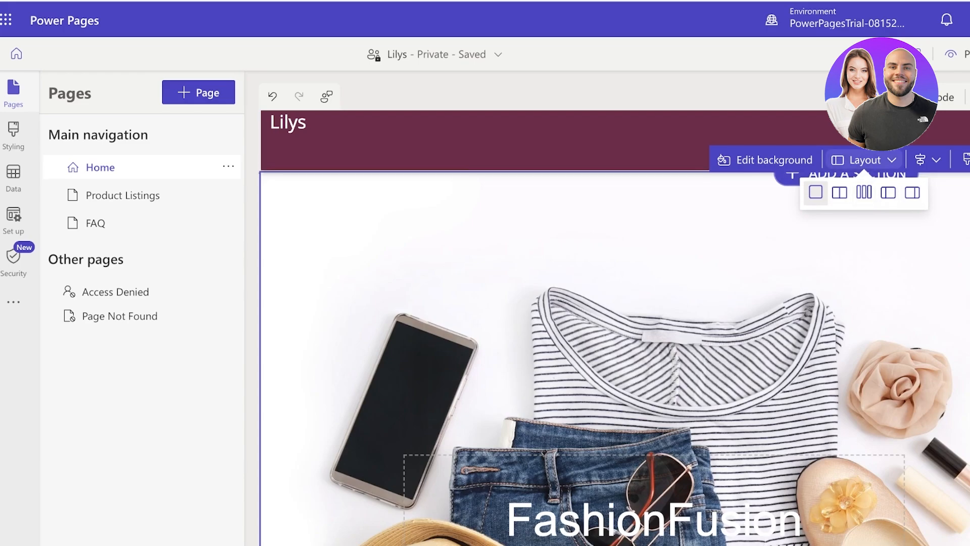
left_click(774, 160)
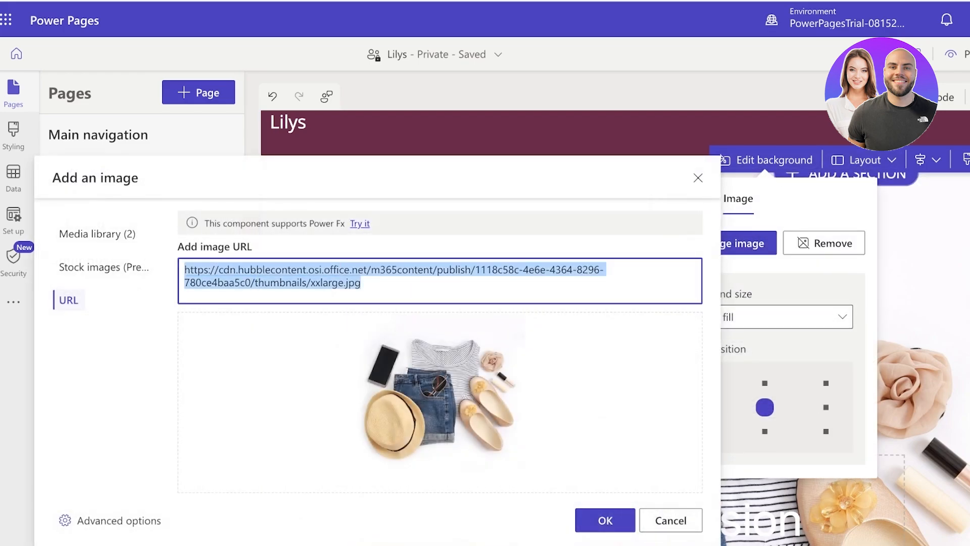
- Replace the hero background with the lipstick photo, storing new images with the Home page
left_click(604, 519)
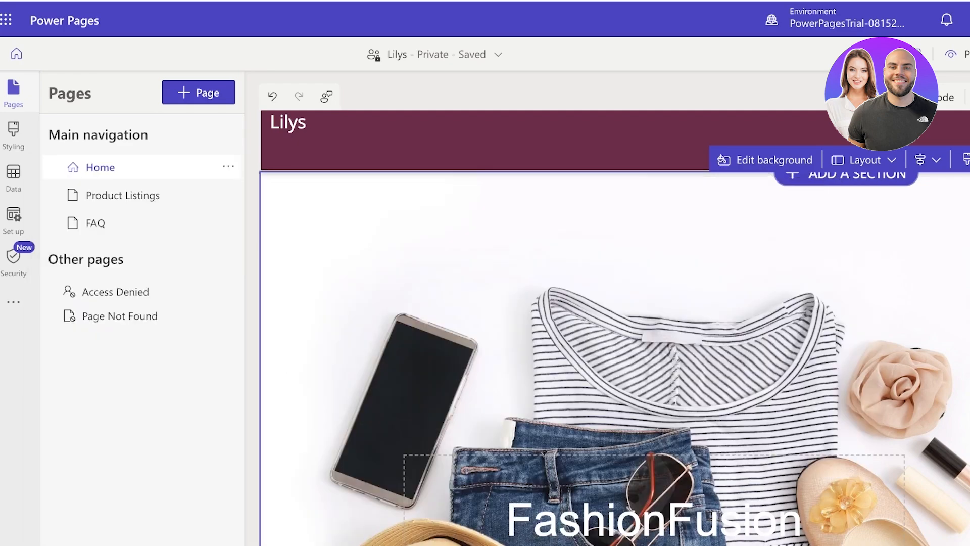
left_click(773, 160)
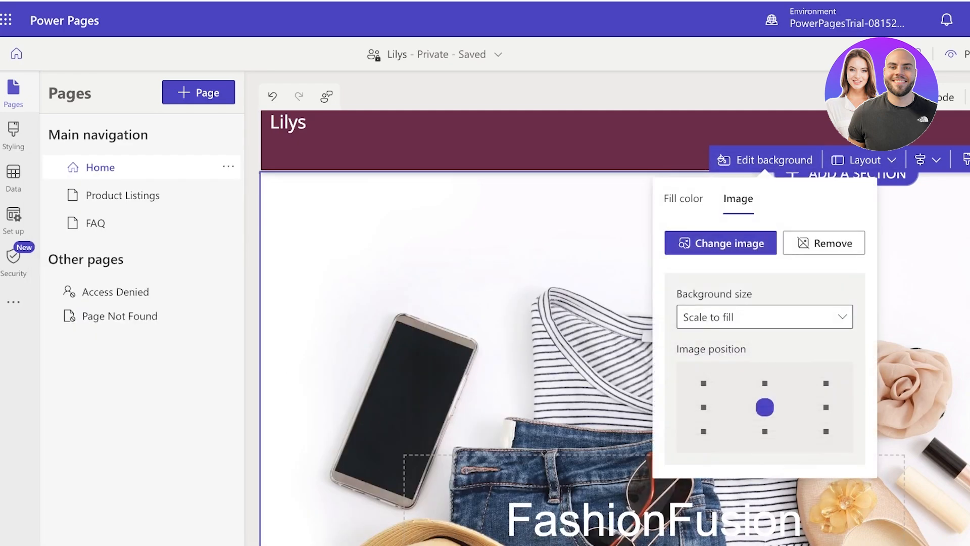
left_click(720, 242)
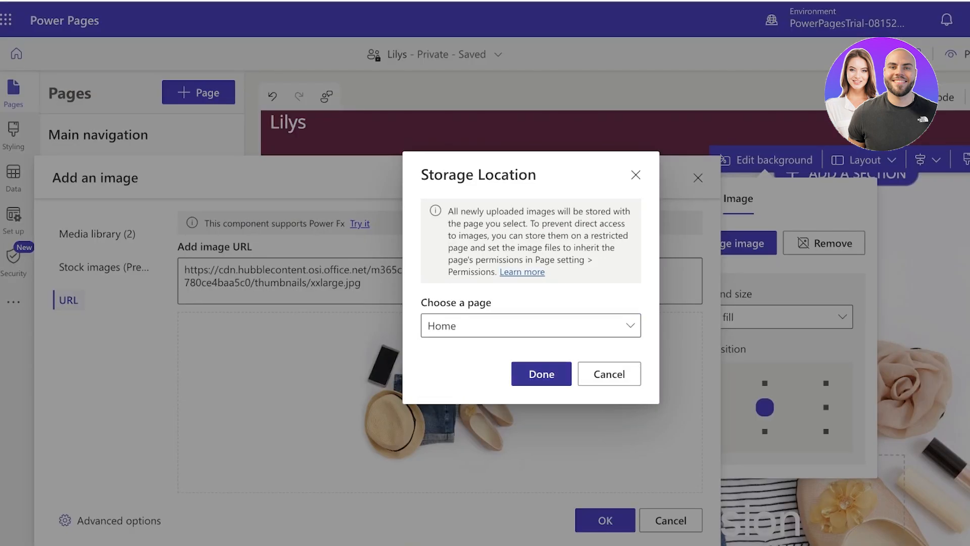
left_click(540, 374)
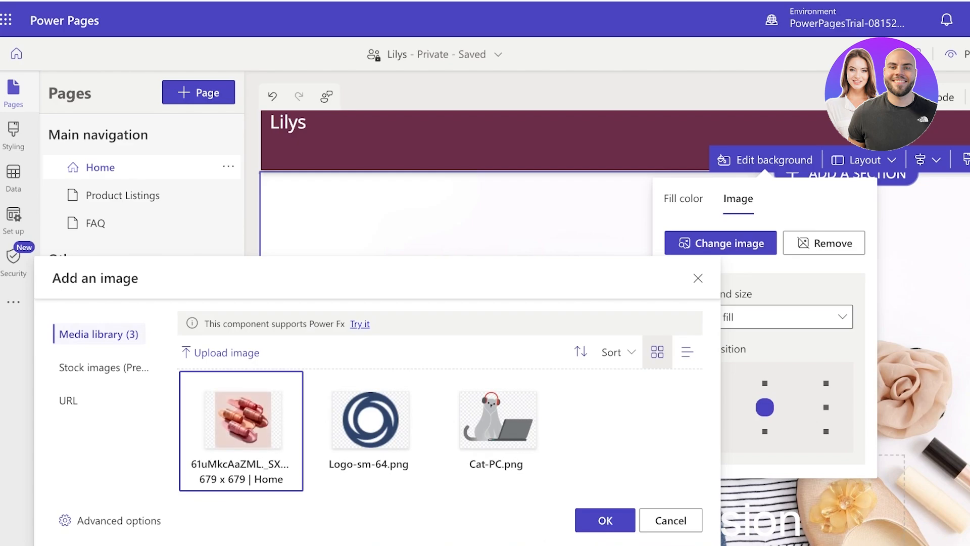
left_click(604, 520)
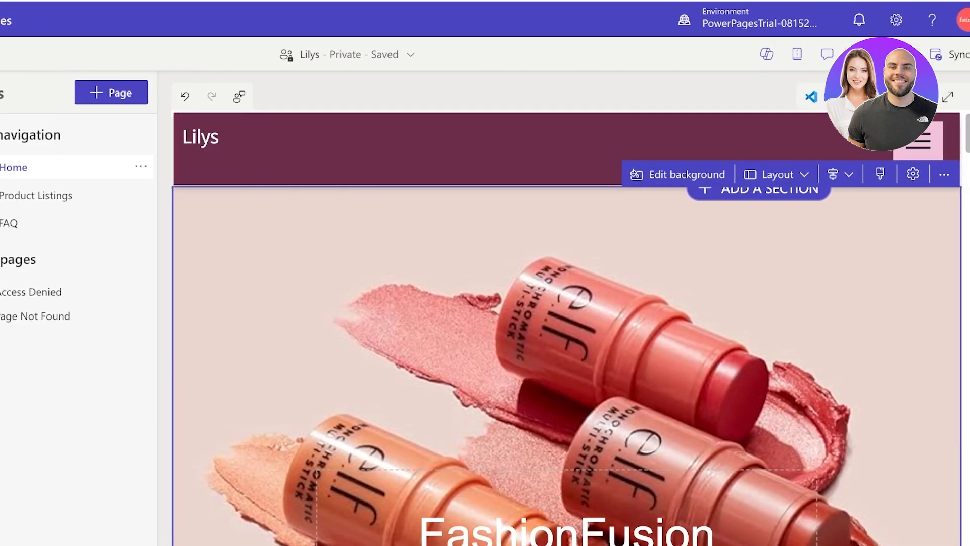
- Copilot-rewrite the FashionFusion headline to 'Experience the blend of style and innovation' and select the tagline
left_click(564, 316)
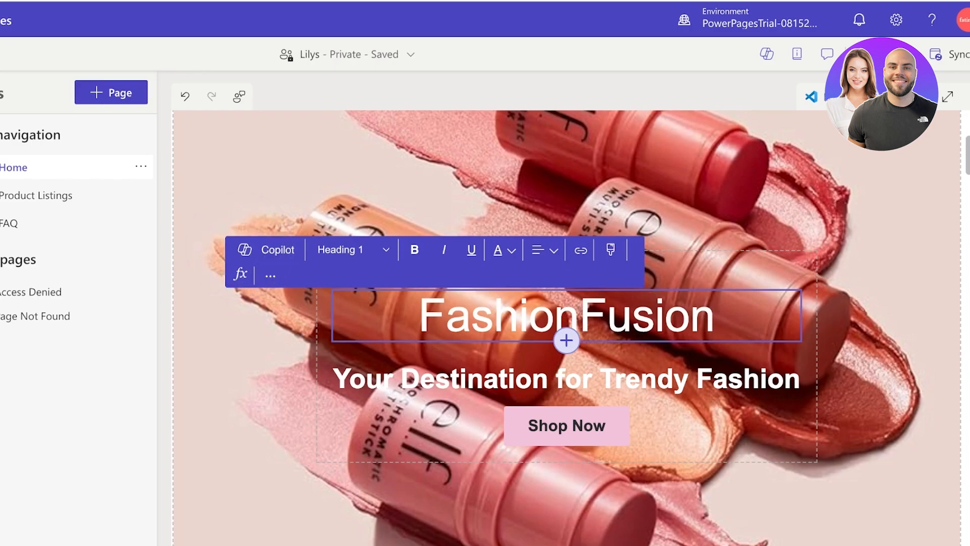
left_click(268, 249)
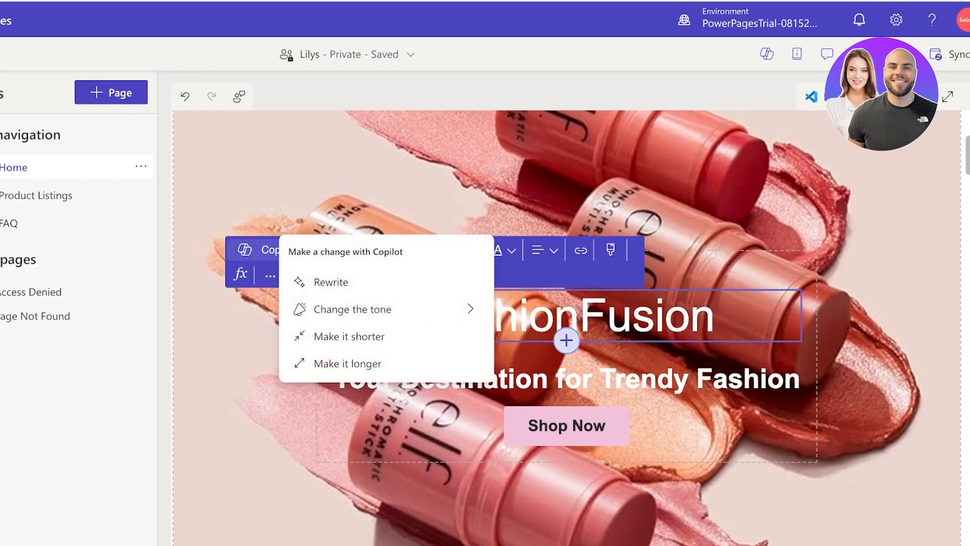
mouse_move(352, 309)
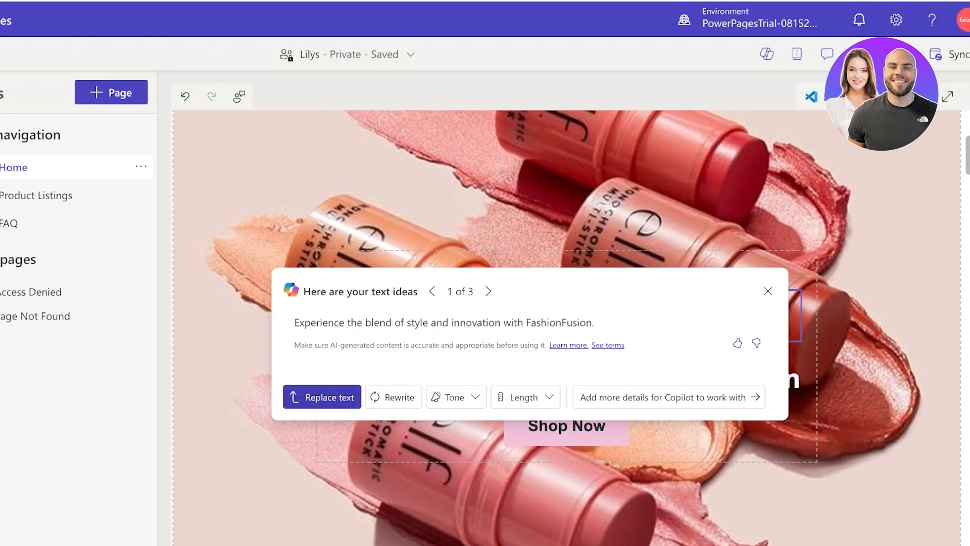
left_click(321, 396)
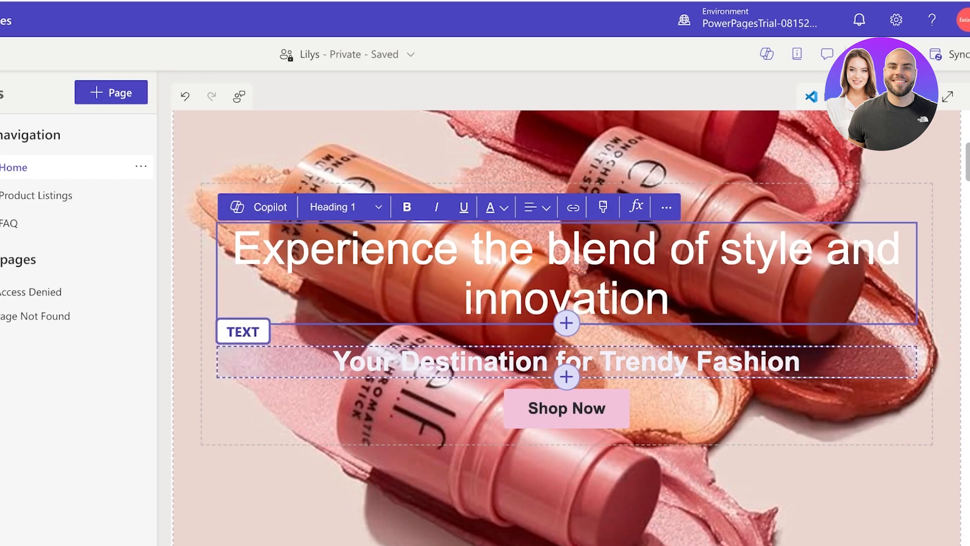
left_click(562, 362)
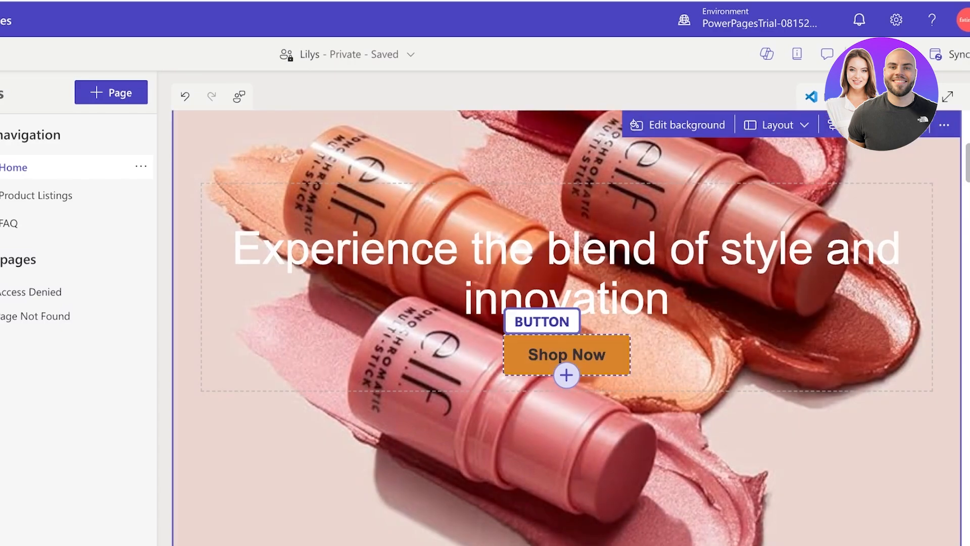
- Link the Shop Now button to Product Listings and start typing a new label 'Vi'
left_click(564, 355)
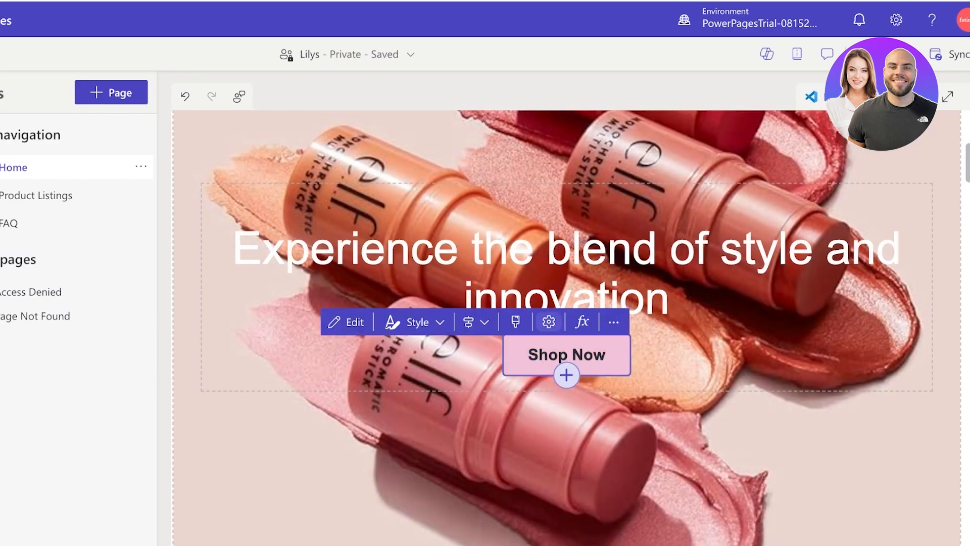
left_click(614, 321)
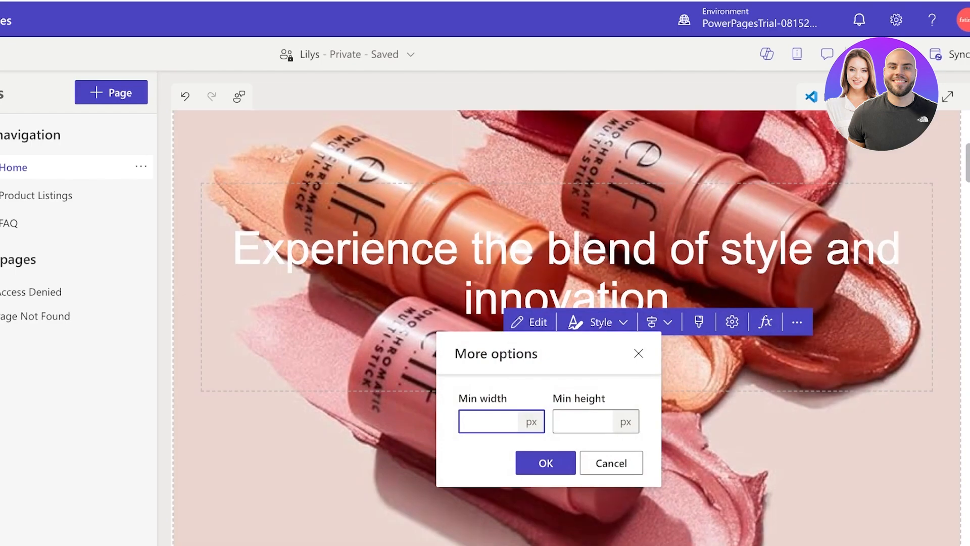
left_click(797, 322)
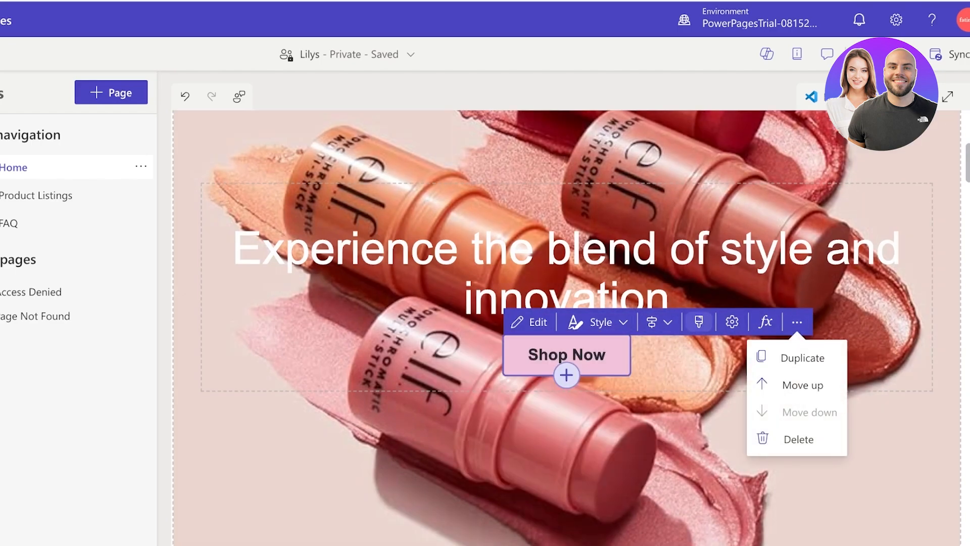
left_click(530, 321)
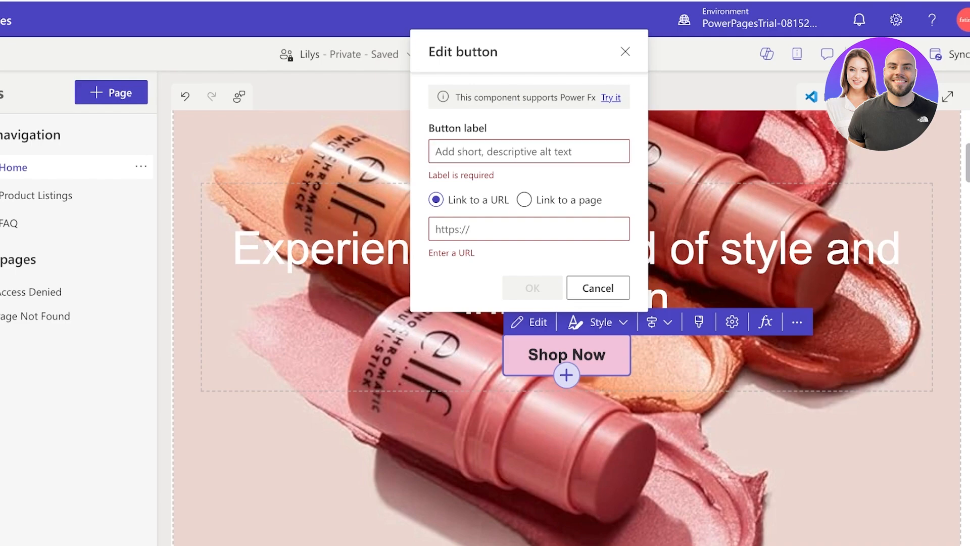
left_click(524, 199)
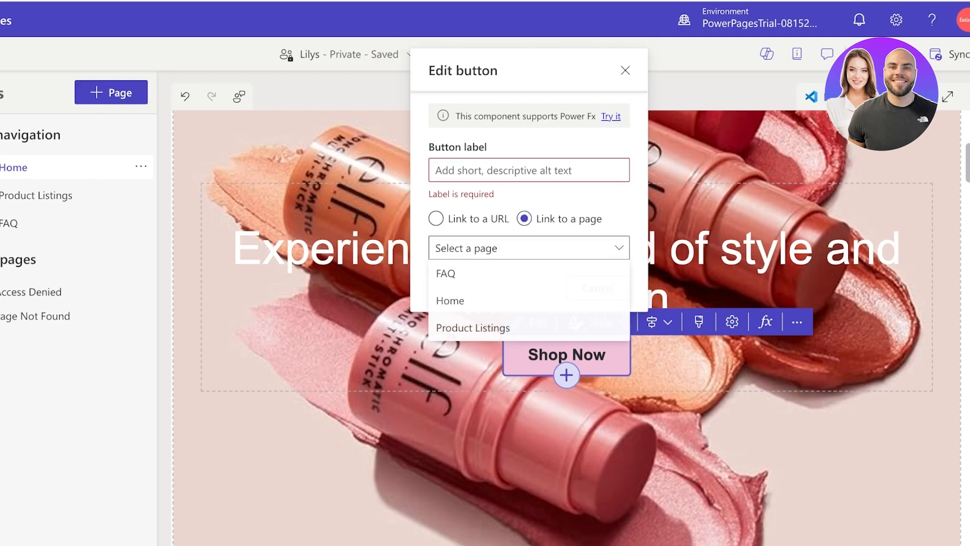
left_click(473, 328)
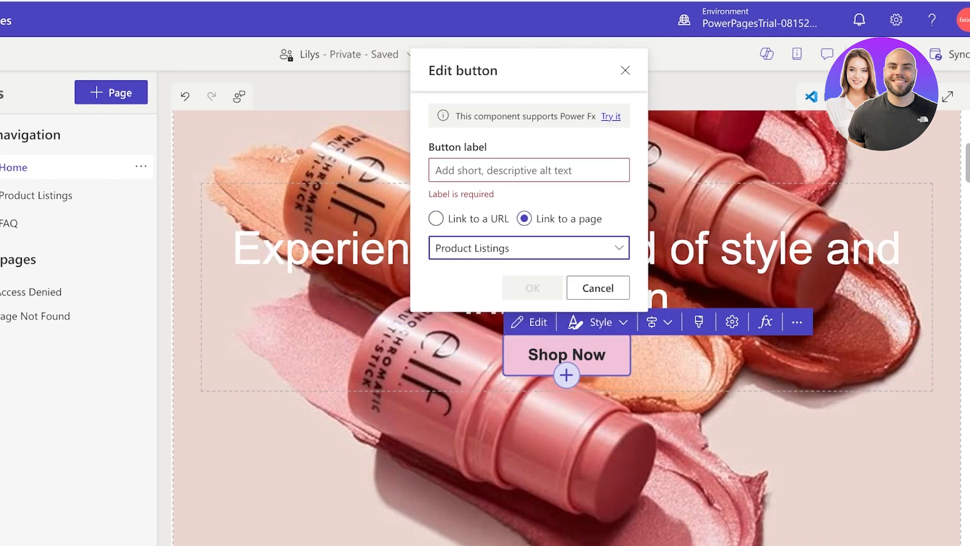
left_click(527, 170)
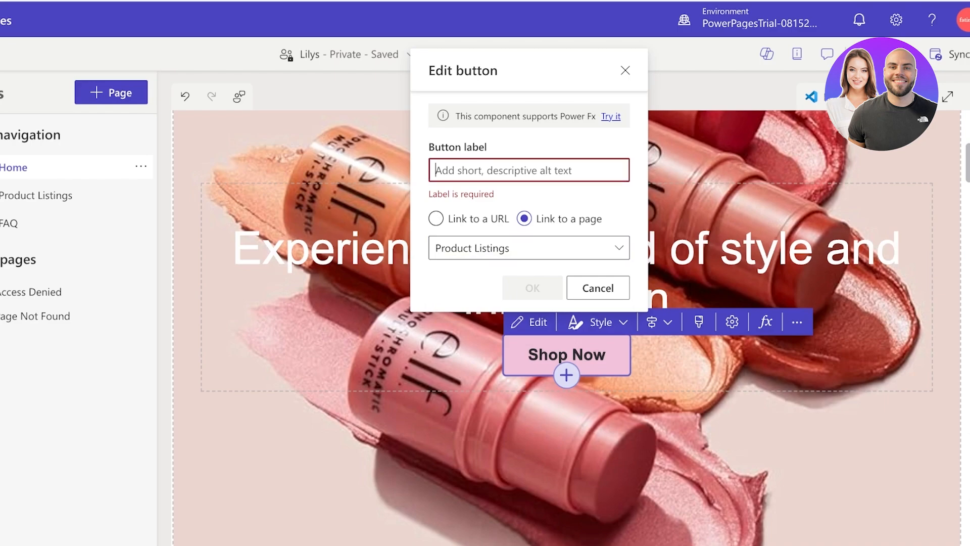
type("Vi")
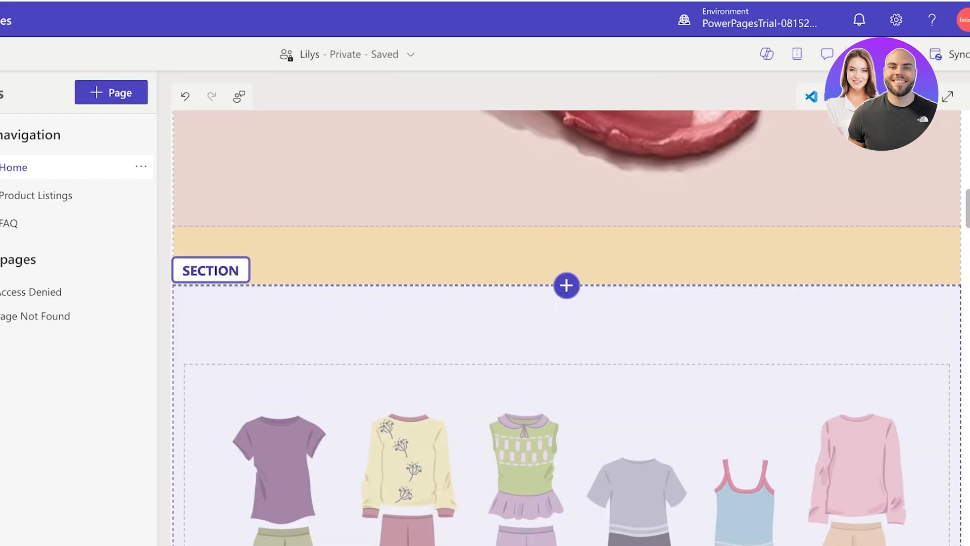
- Delete the middle sections below the hero, then select the spacer to add a section
scroll("down", 3)
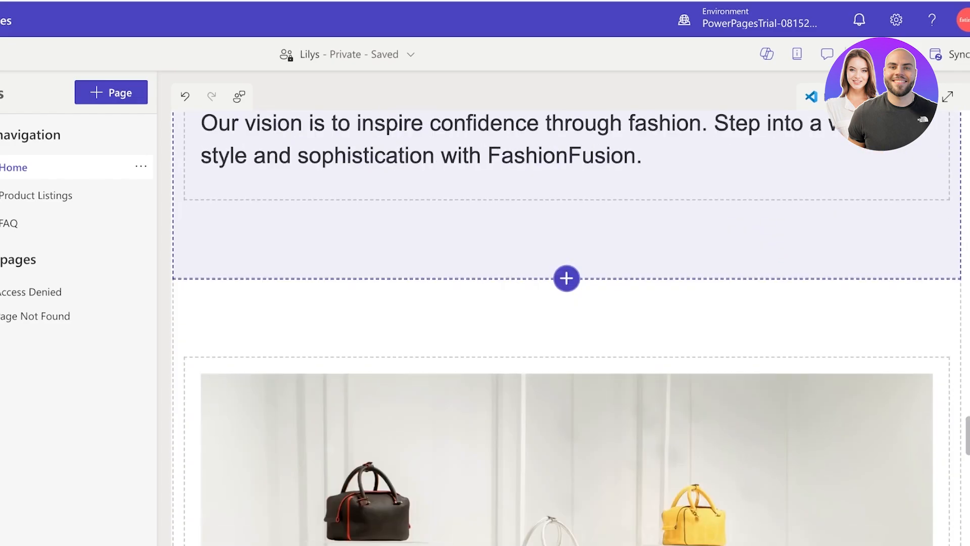
scroll("down", 3)
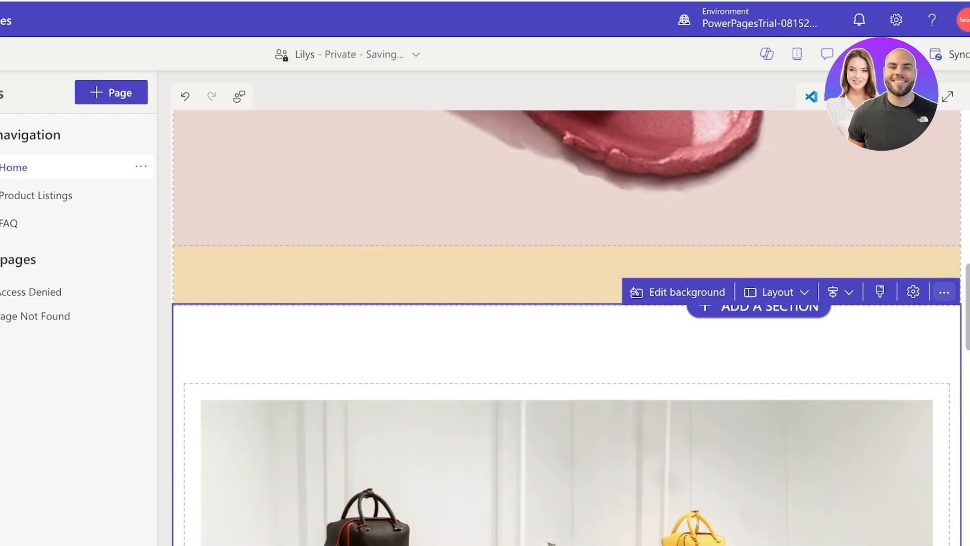
scroll("down", 3)
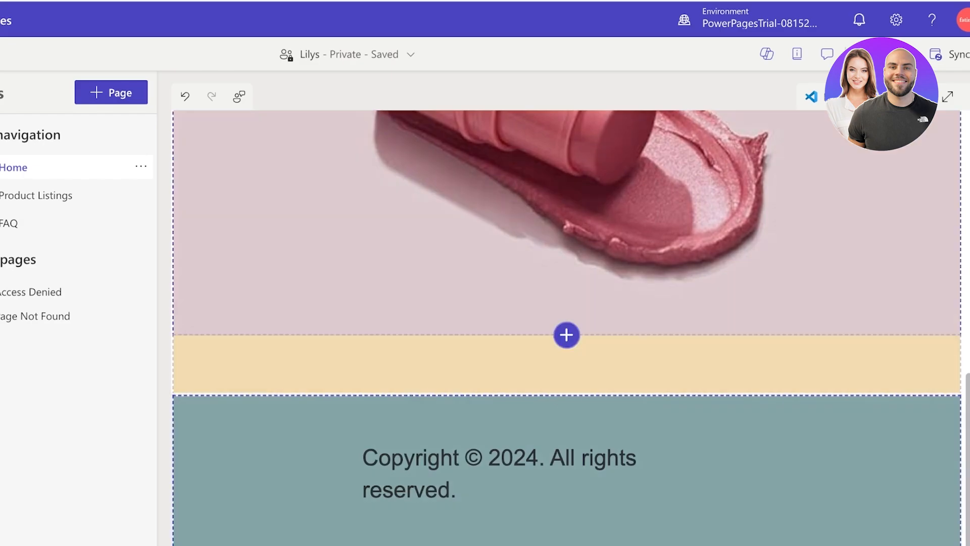
left_click(566, 335)
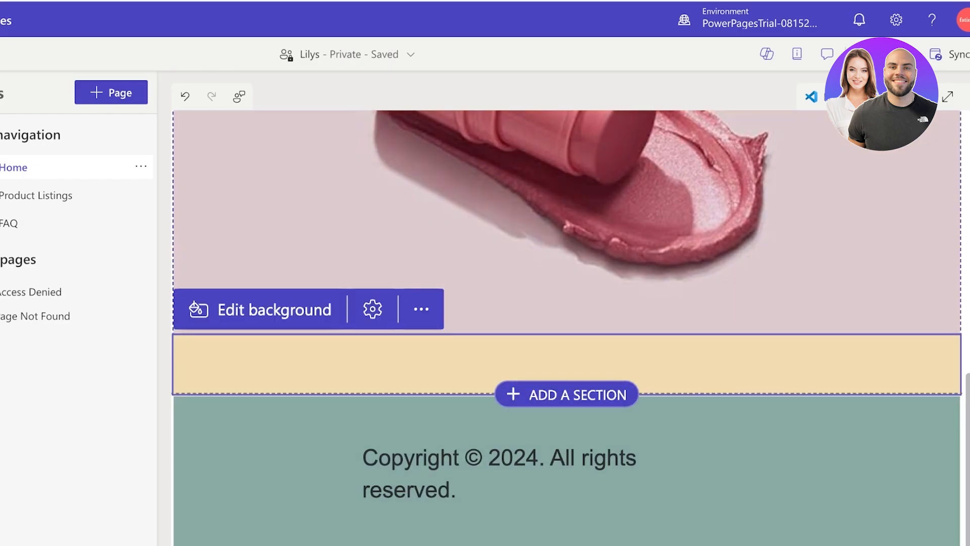
left_click(421, 309)
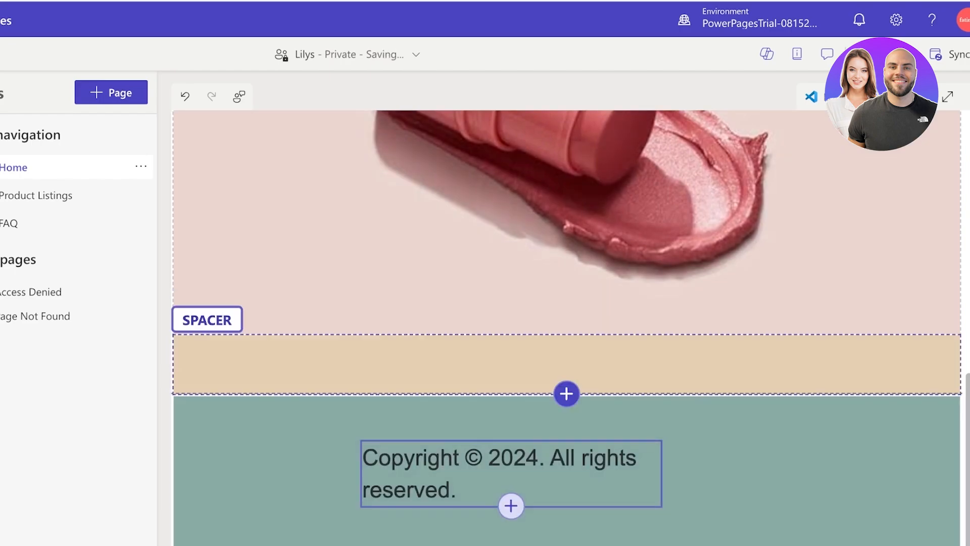
left_click(565, 393)
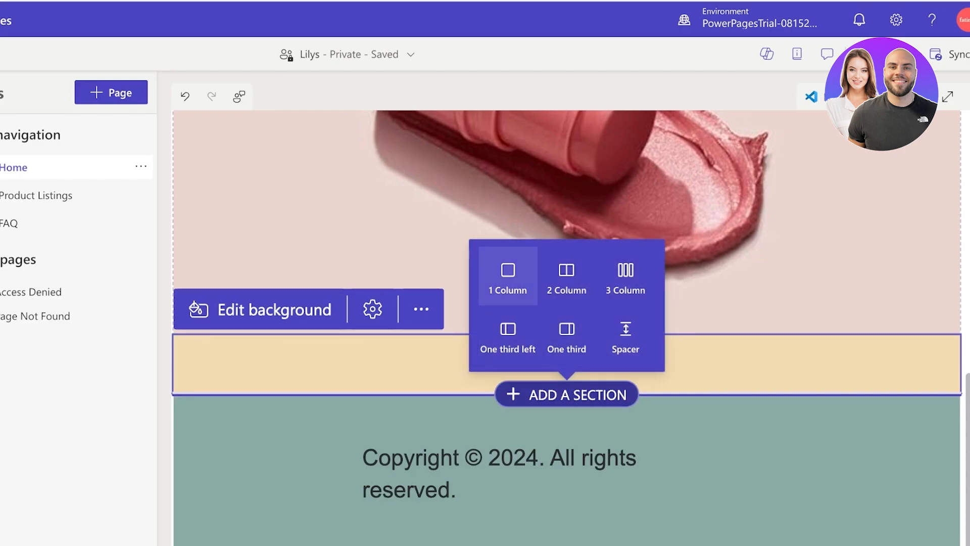
- Add a 1-column section above the footer and browse workspaces and its component list
left_click(507, 269)
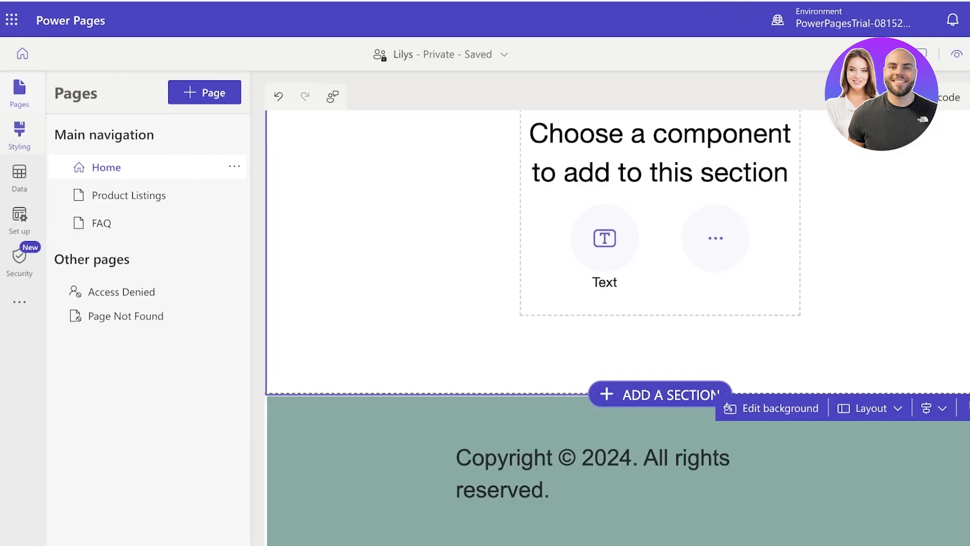
left_click(19, 301)
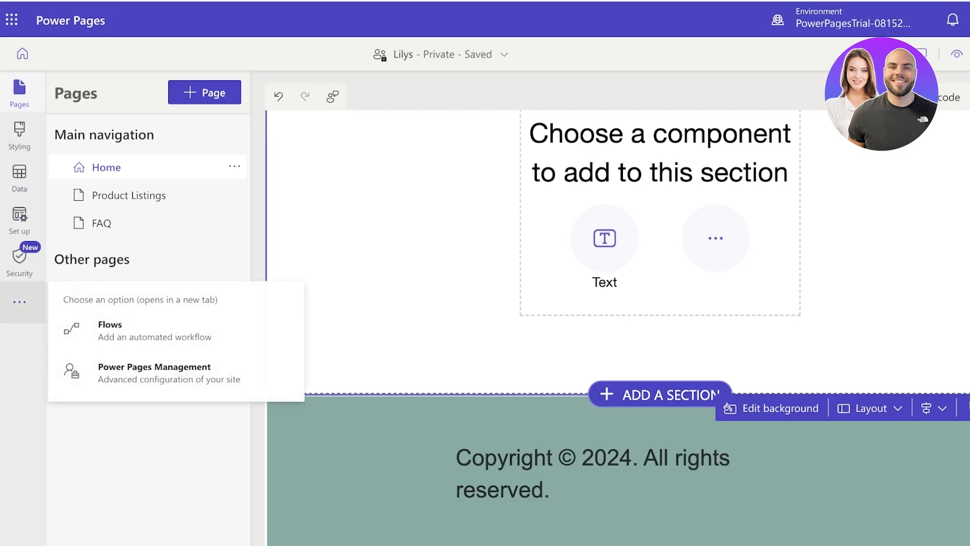
left_click(19, 134)
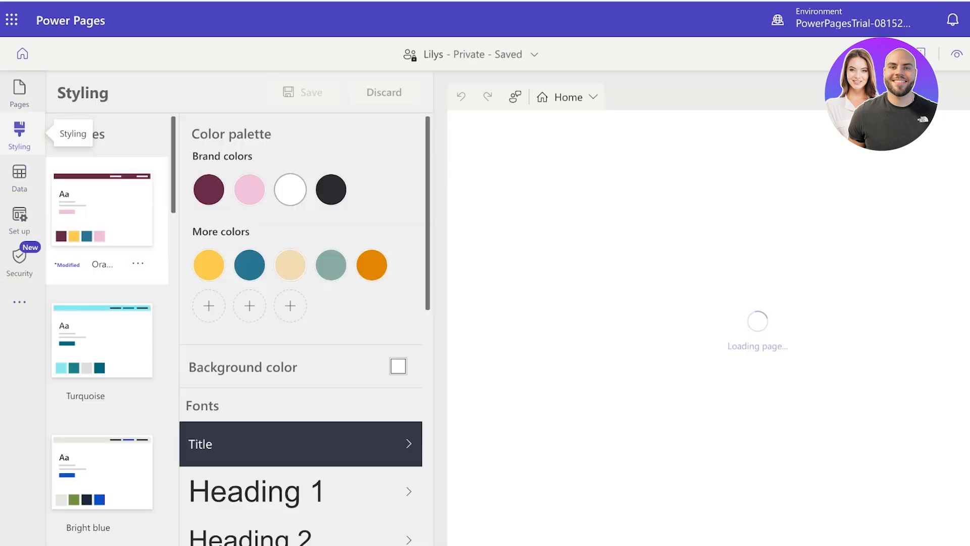
left_click(19, 93)
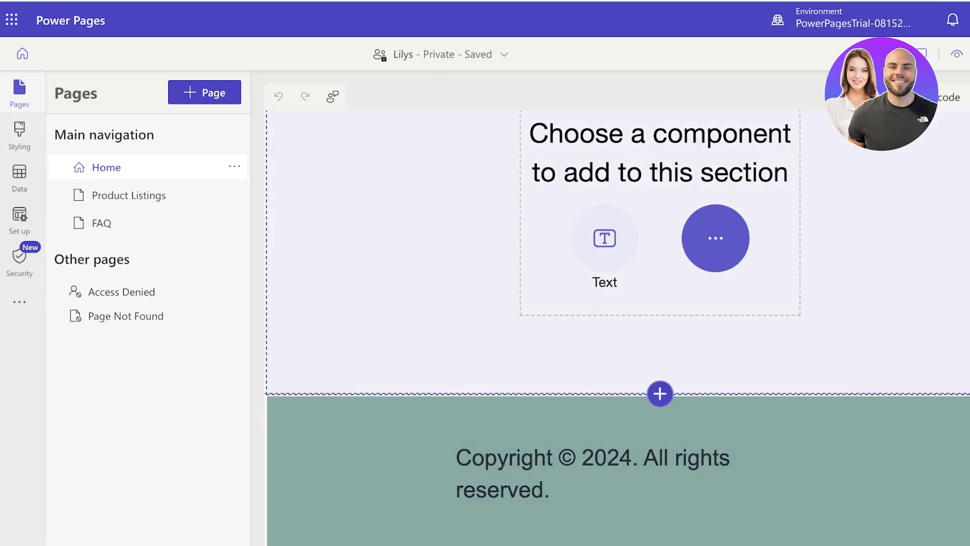
left_click(715, 238)
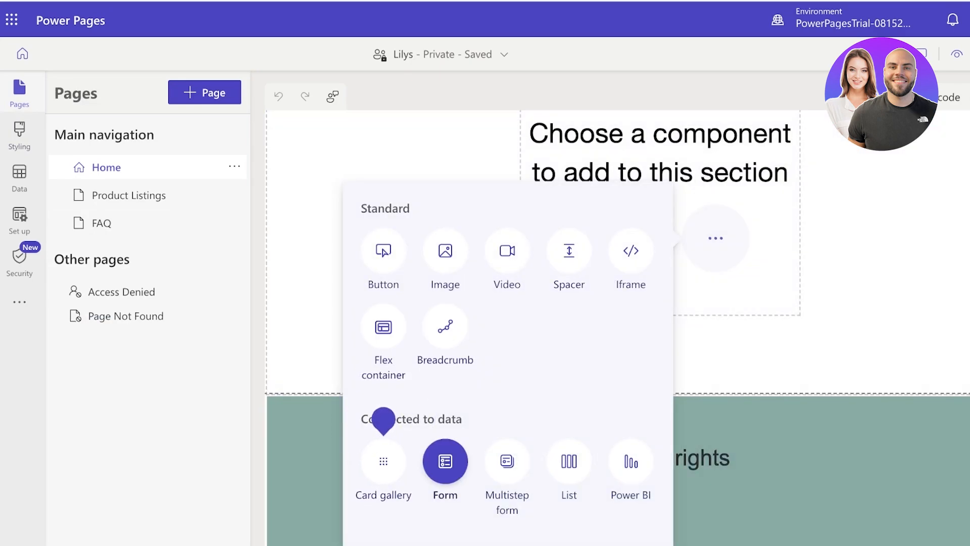
mouse_move(444, 461)
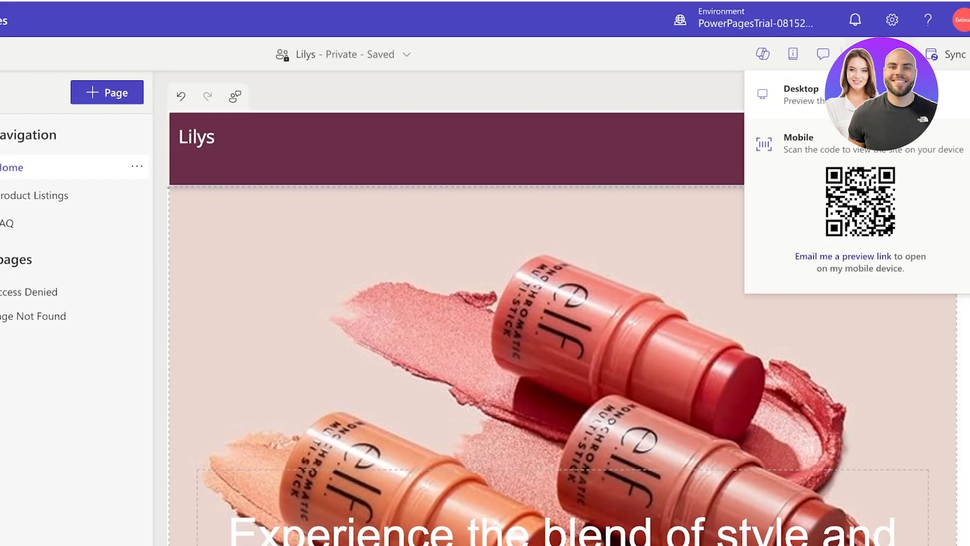
- Preview the site on desktop, visiting Product Listings and then returning Home
left_click(800, 94)
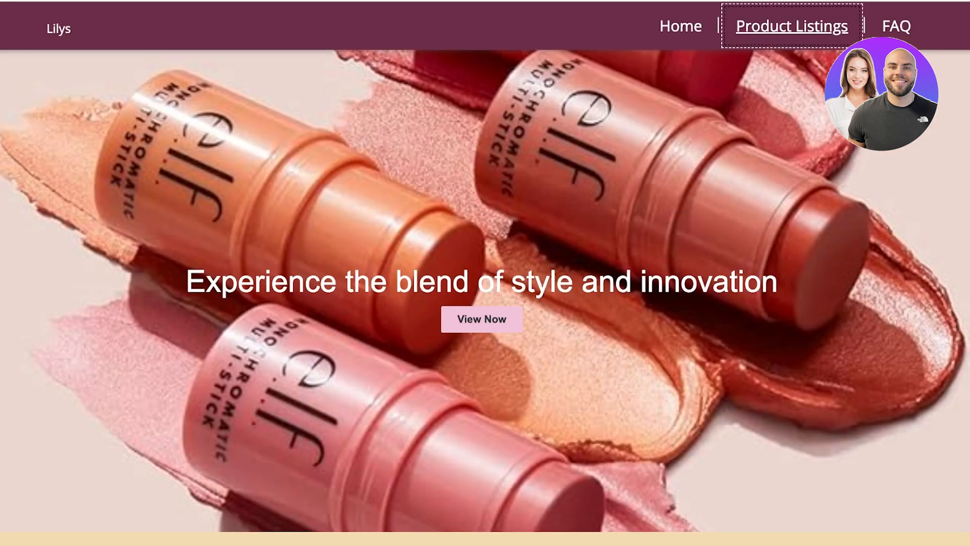
left_click(791, 26)
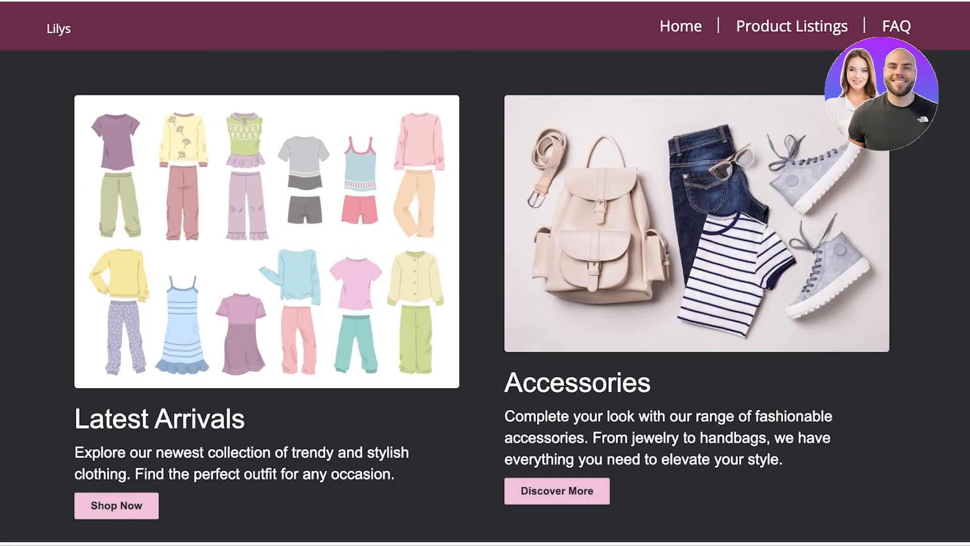
left_click(680, 26)
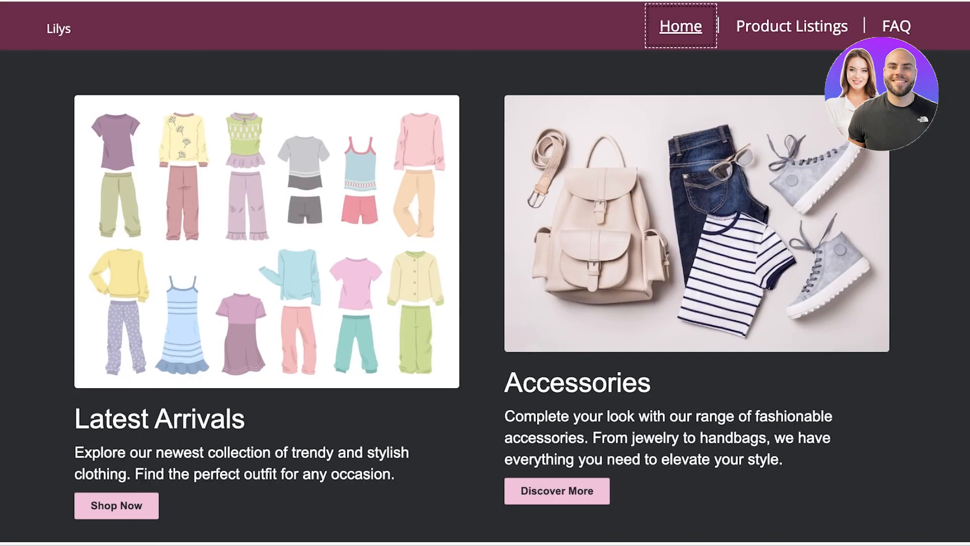